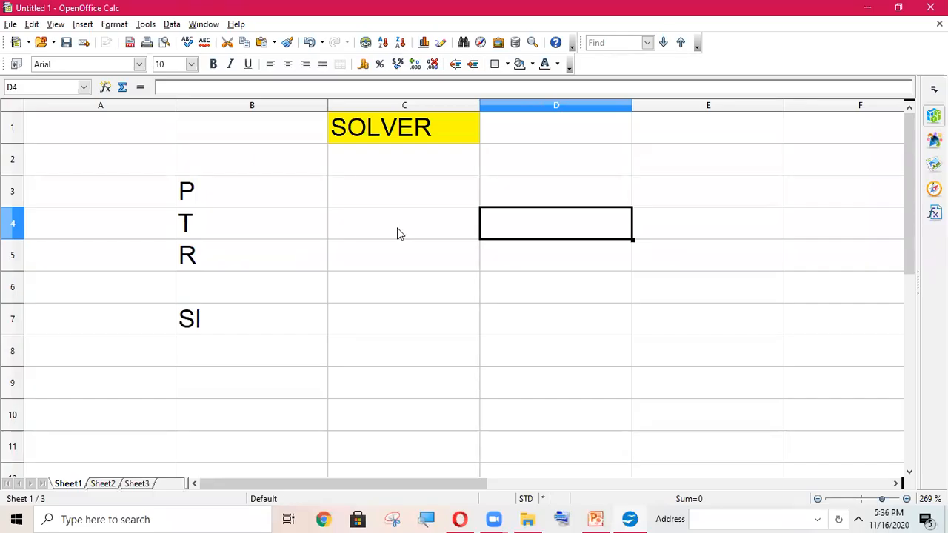
mouse_move(392, 231)
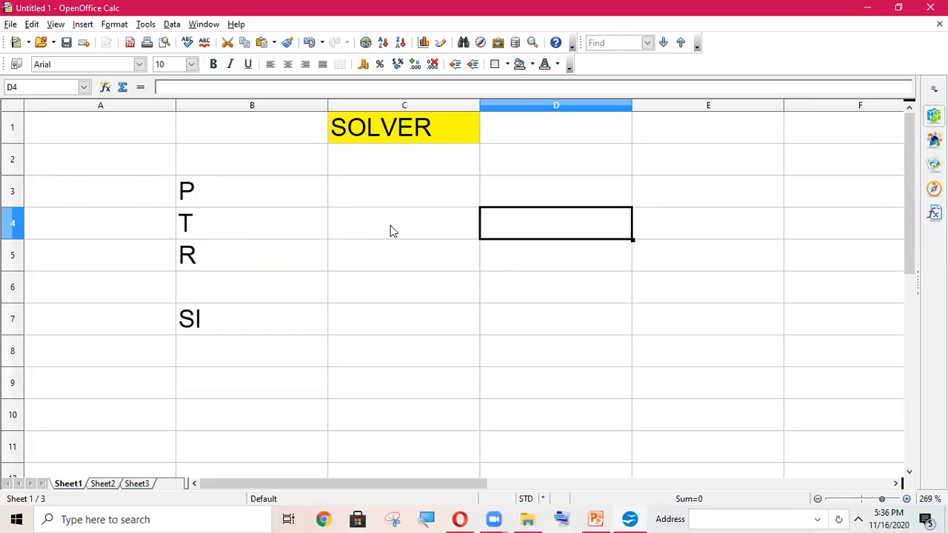
mouse_move(391, 231)
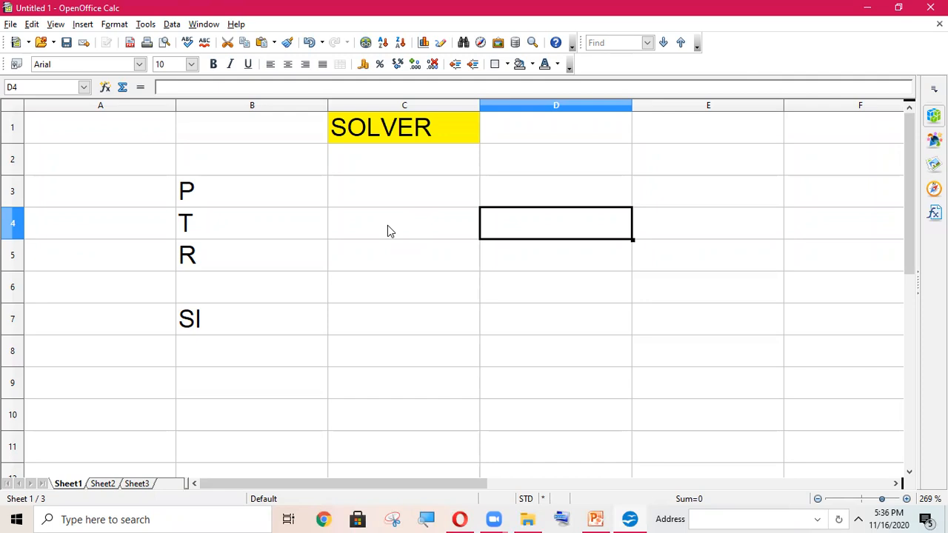
mouse_move(411, 206)
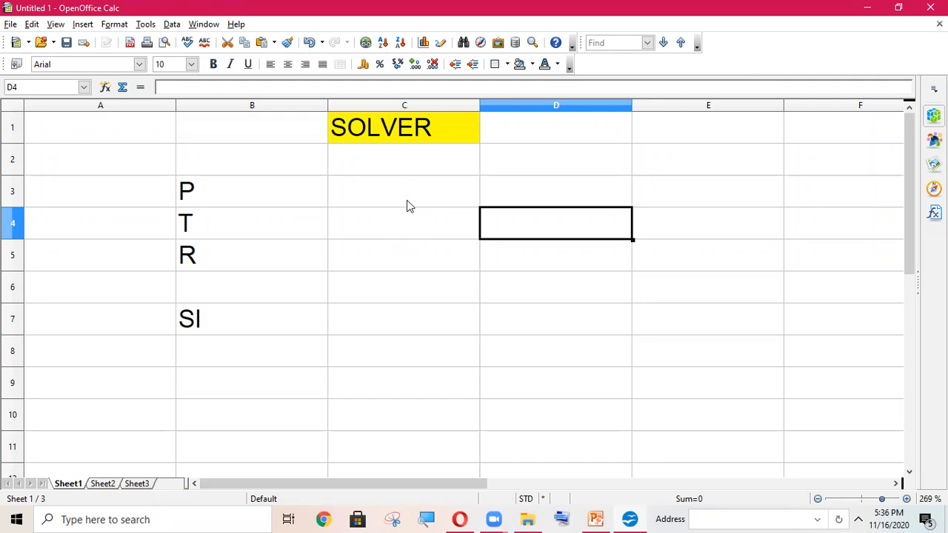
mouse_move(373, 206)
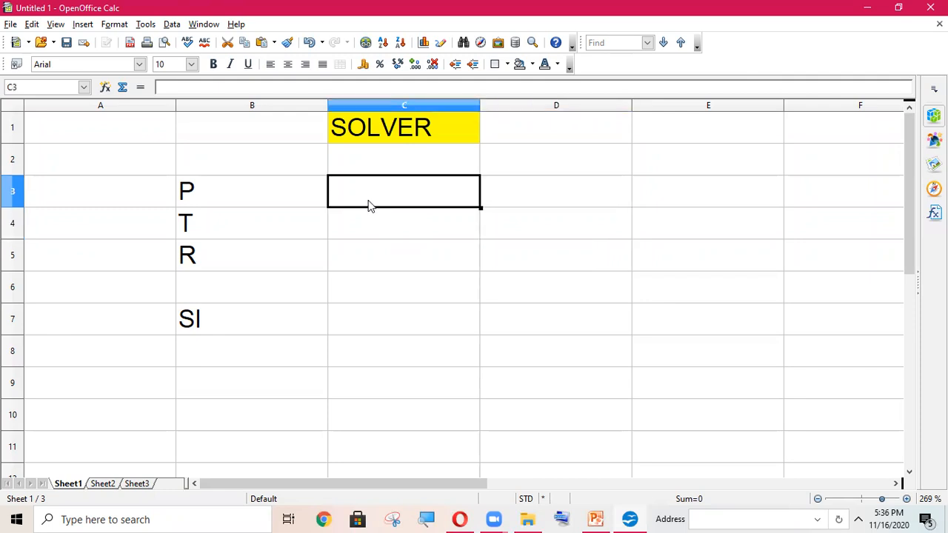
- Enter the inputs P 6000, T 2 and R 5 in cells C3 to C5
type("6000")
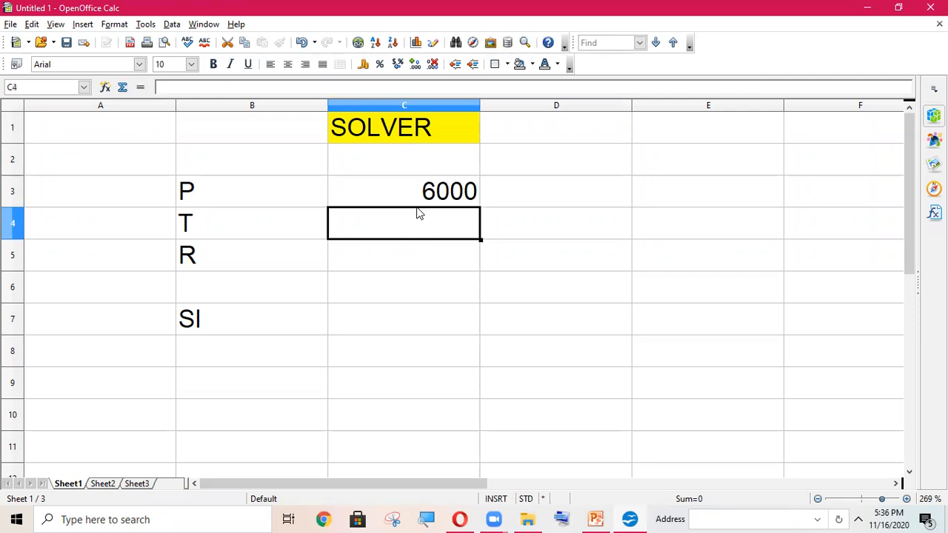
type("2")
left_click(404, 255)
type("5")
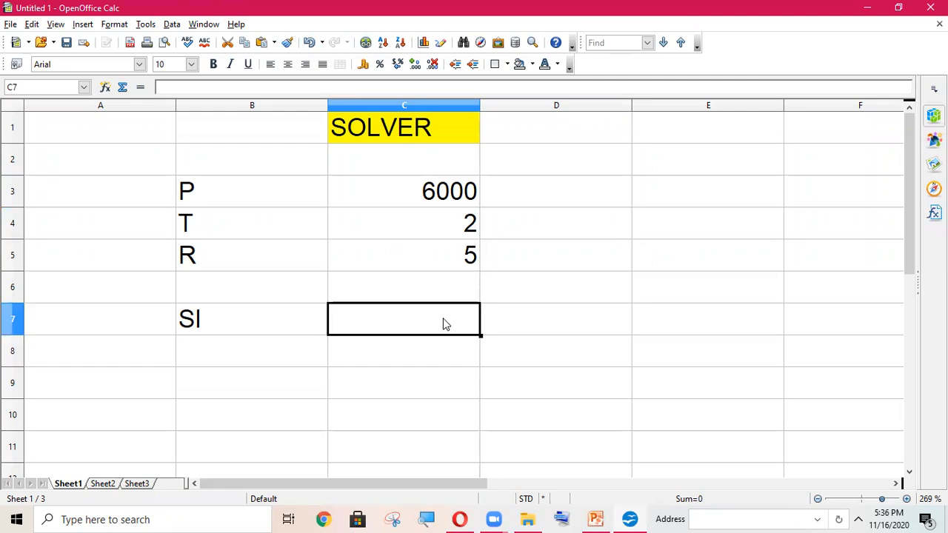
mouse_move(435, 53)
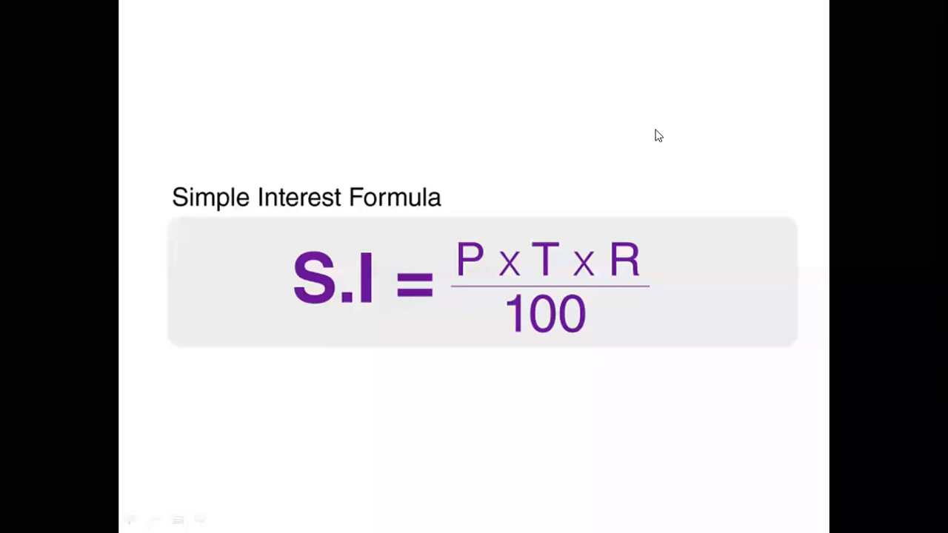
mouse_move(517, 30)
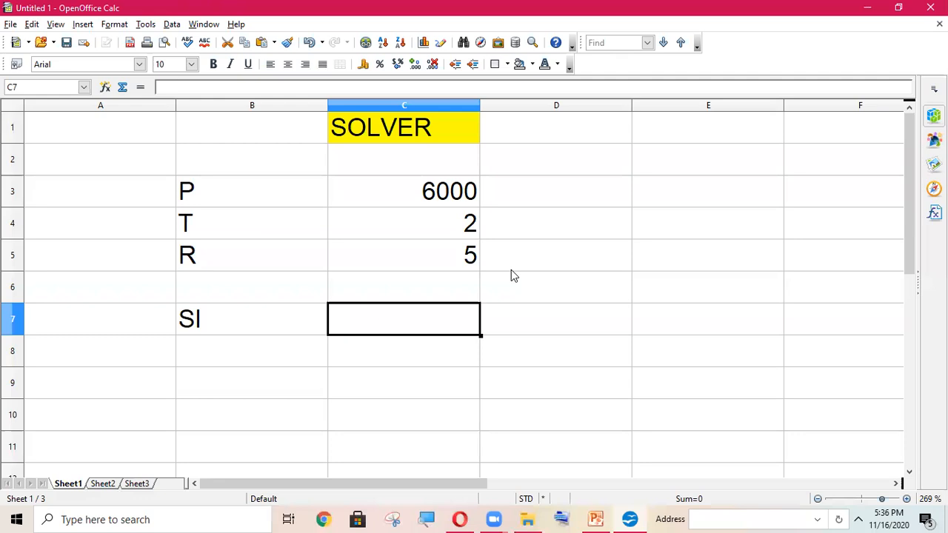
- Enter =(C3*C4*C5)/100 in C7, correcting the mistaken D7 reference, so it shows 600
type("=")
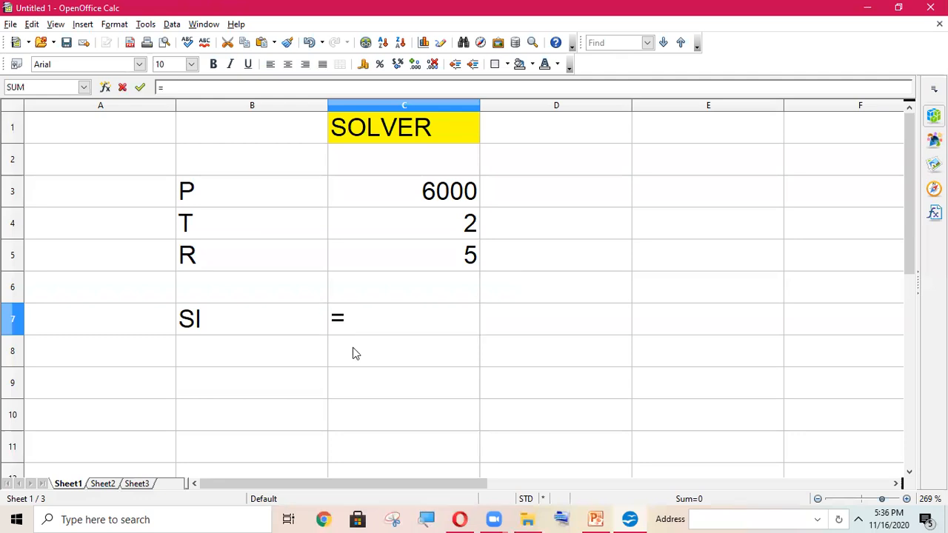
type("()")
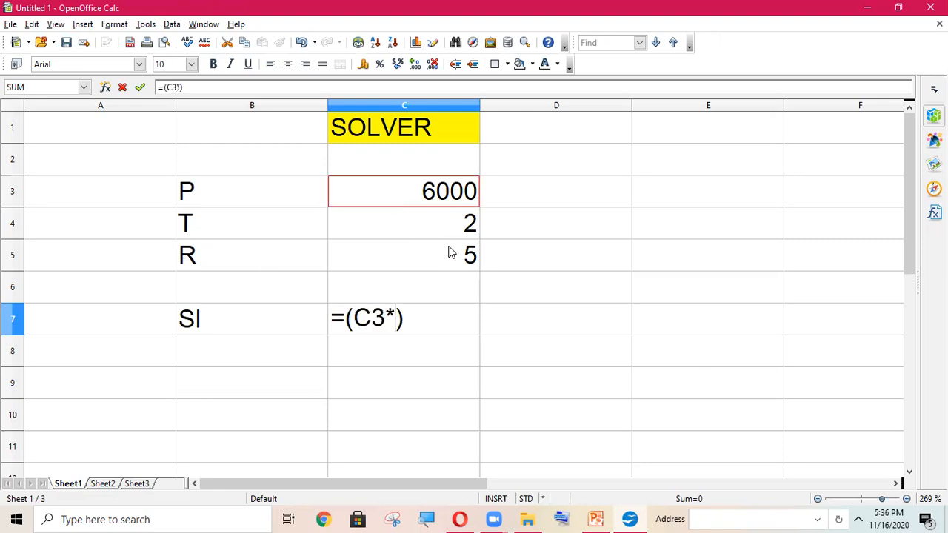
left_click(404, 255)
type("C4*D7")
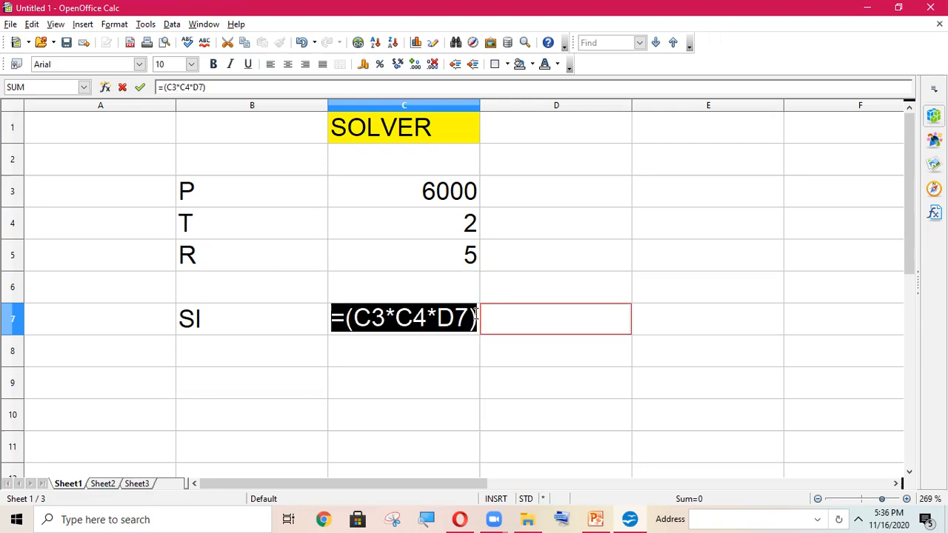
type("/")
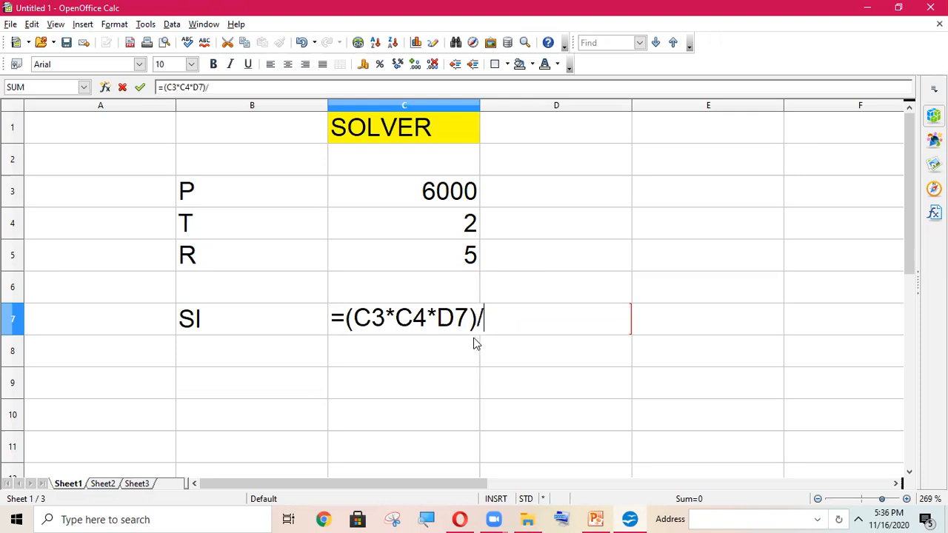
type("100")
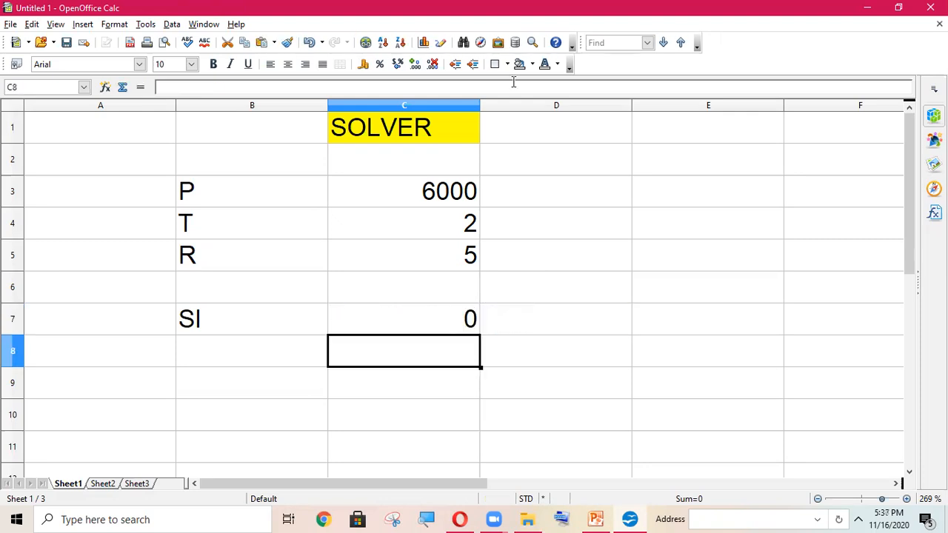
type("=(C3*C4*C5)/100")
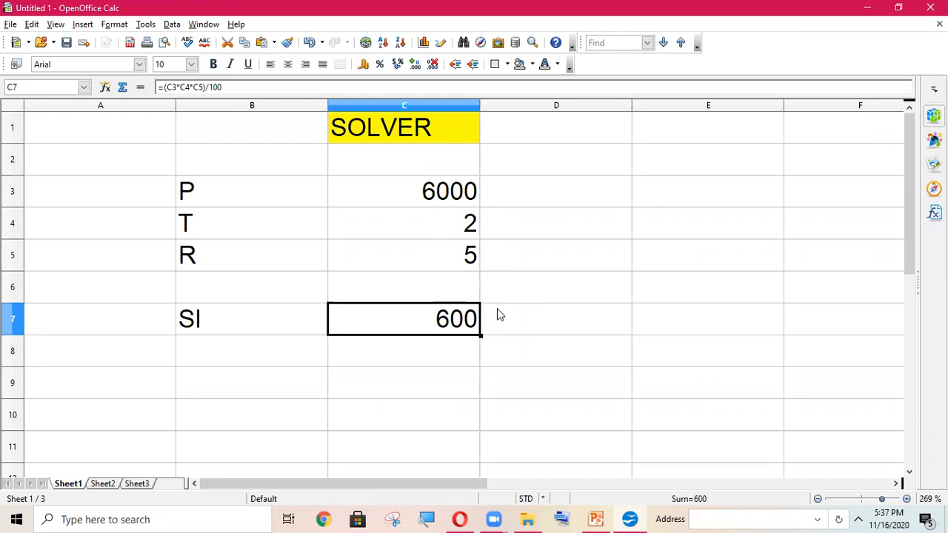
mouse_move(741, 195)
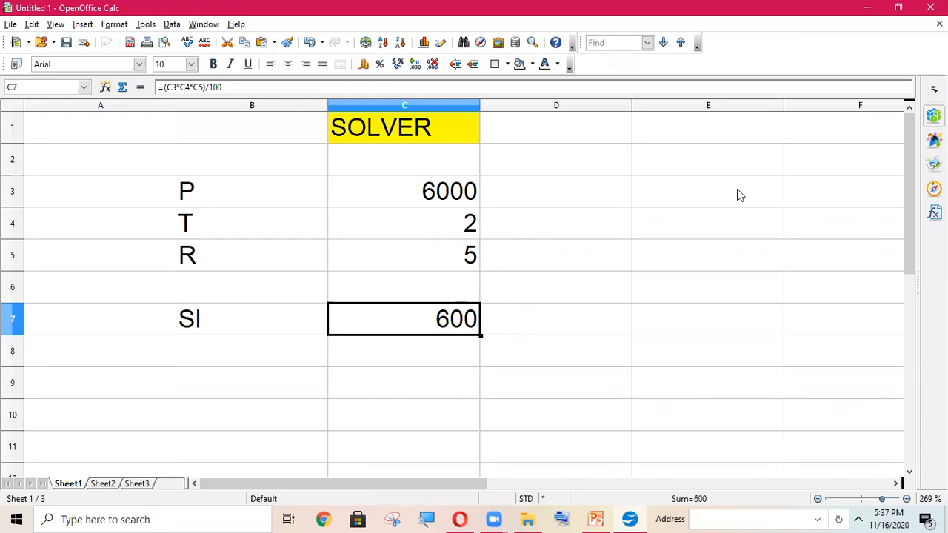
- Enter 1200 in E3 as the target interest, then select E7
type("1")
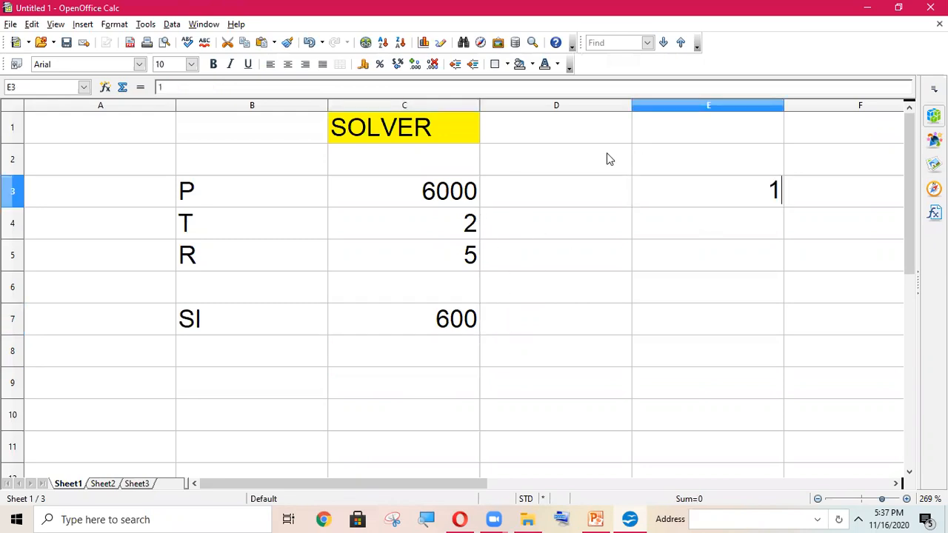
type("200")
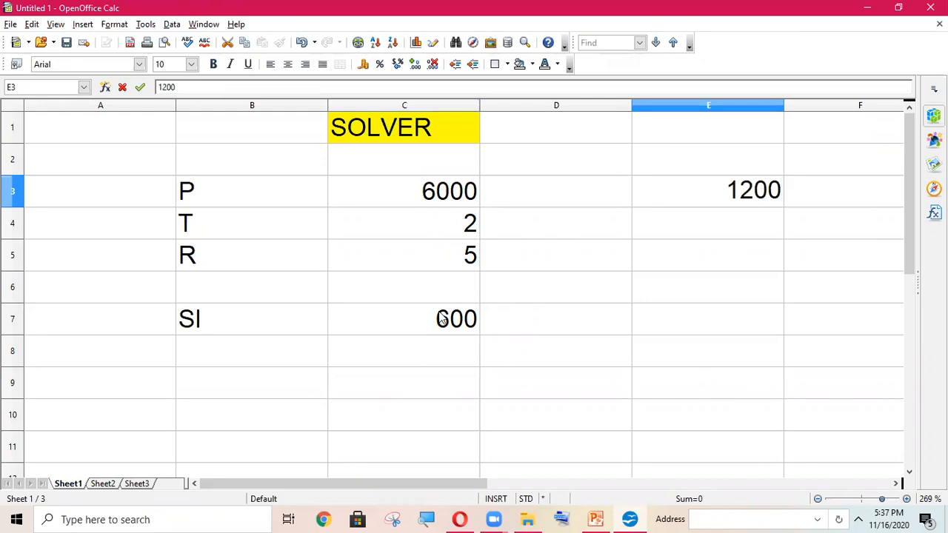
left_click(707, 318)
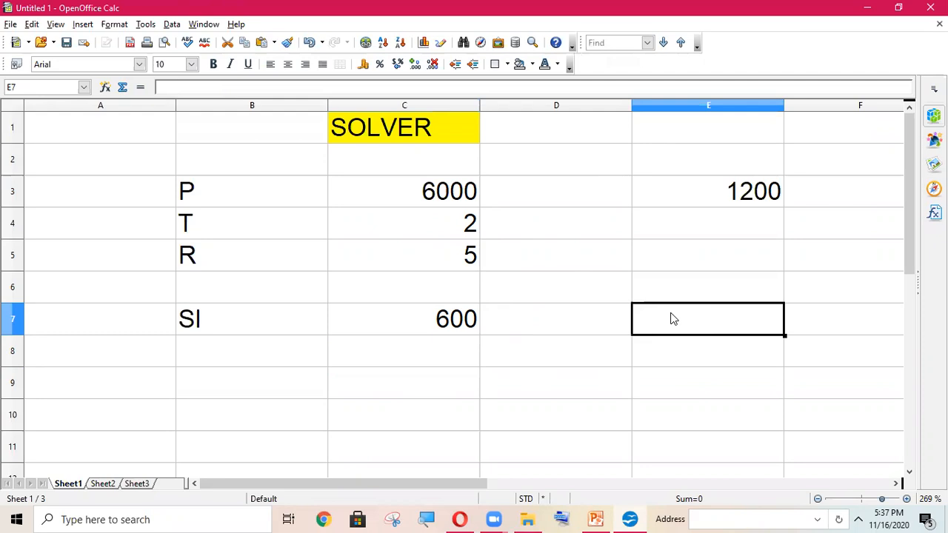
mouse_move(487, 333)
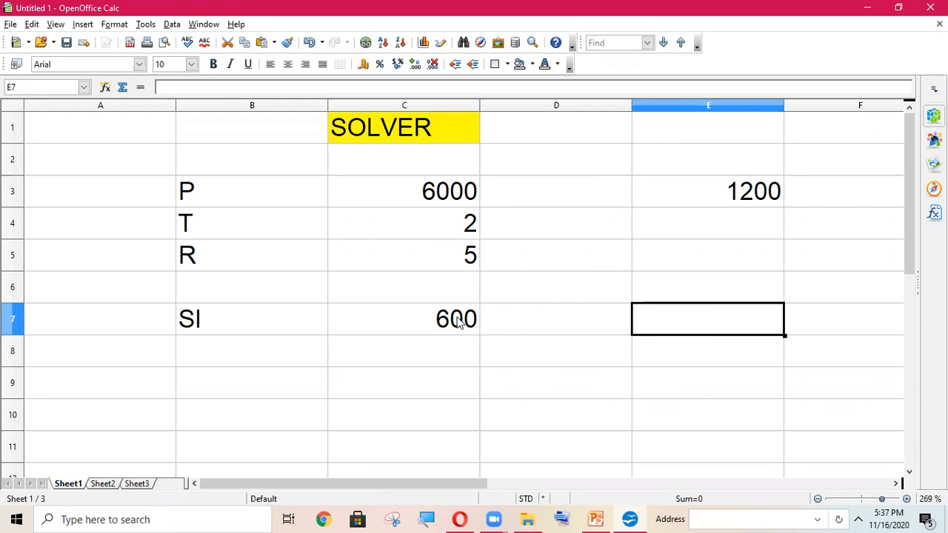
mouse_move(448, 307)
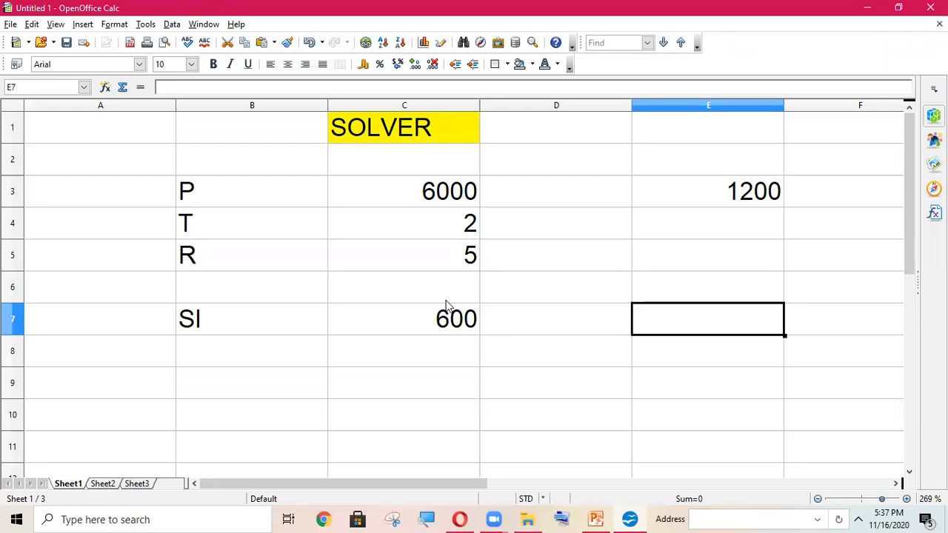
mouse_move(152, 31)
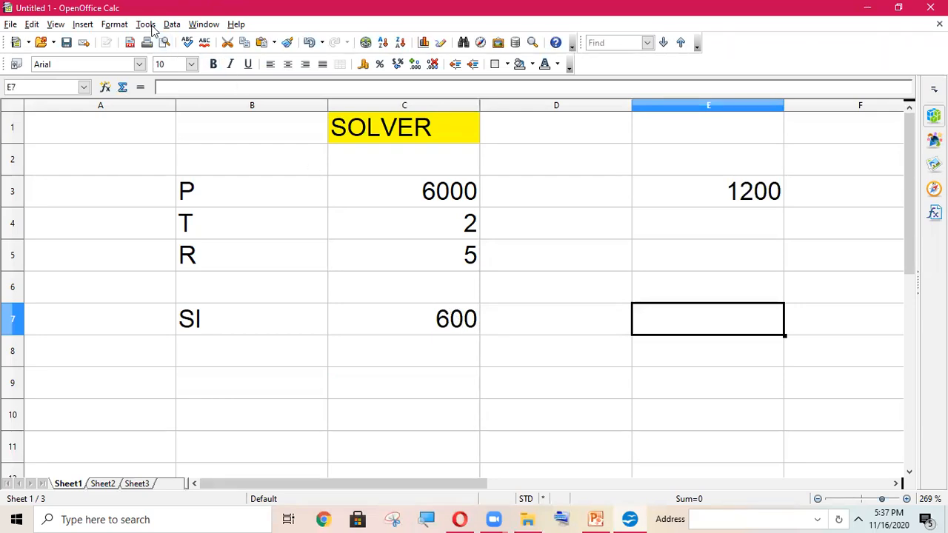
- Set Solver target C7 to the value 1200, changing principal C3
left_click(145, 23)
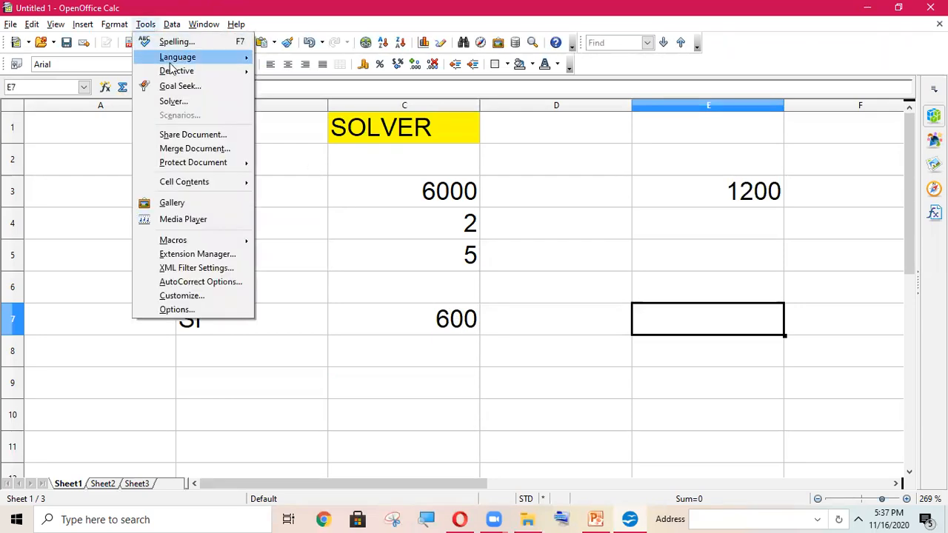
mouse_move(173, 101)
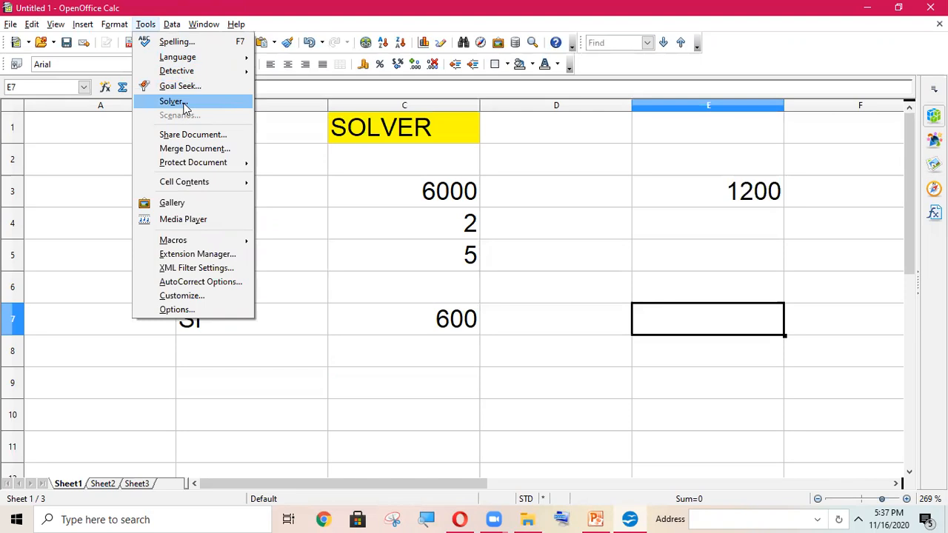
left_click(171, 101)
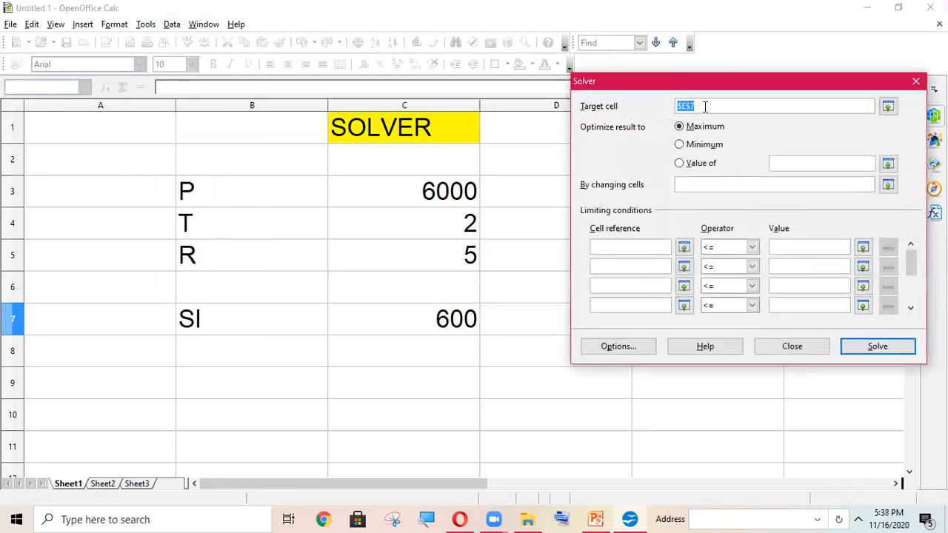
left_click(404, 318)
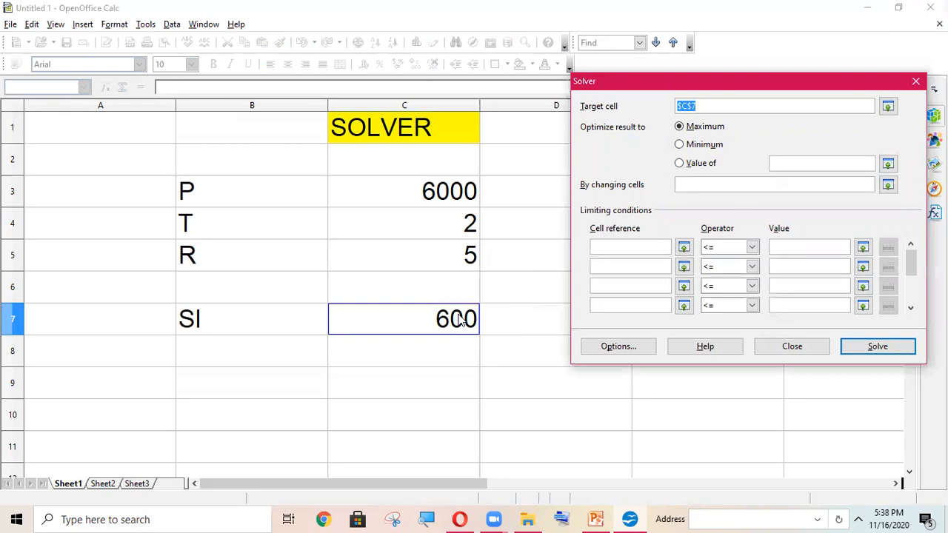
mouse_move(228, 338)
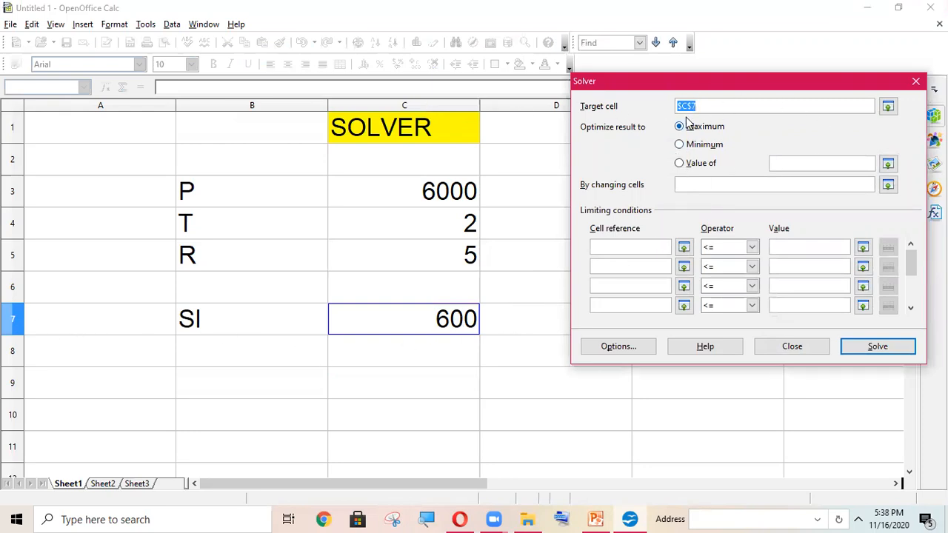
left_click(678, 163)
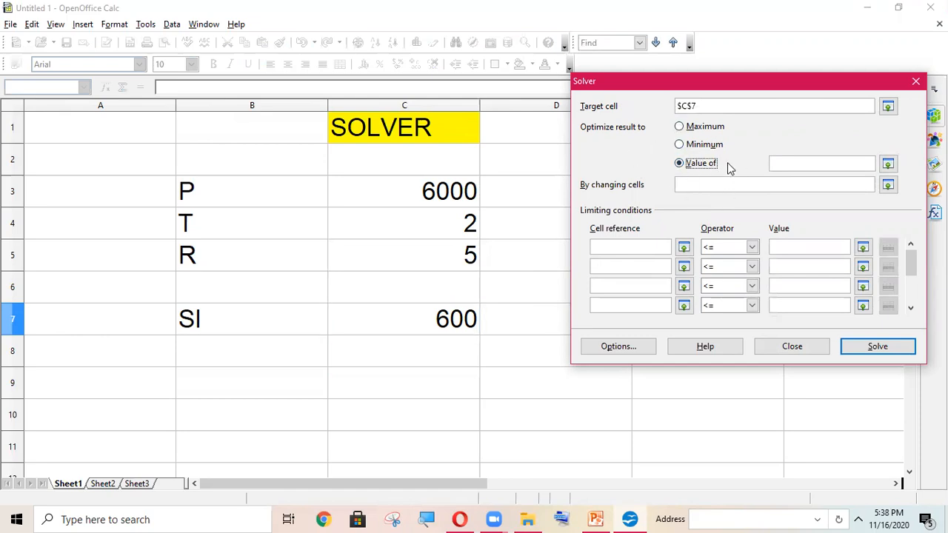
type("1200")
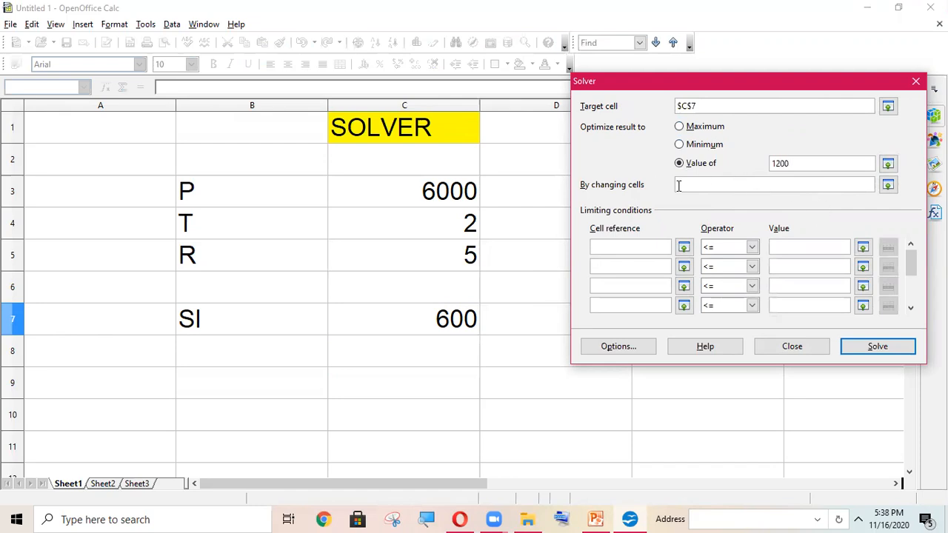
left_click(404, 191)
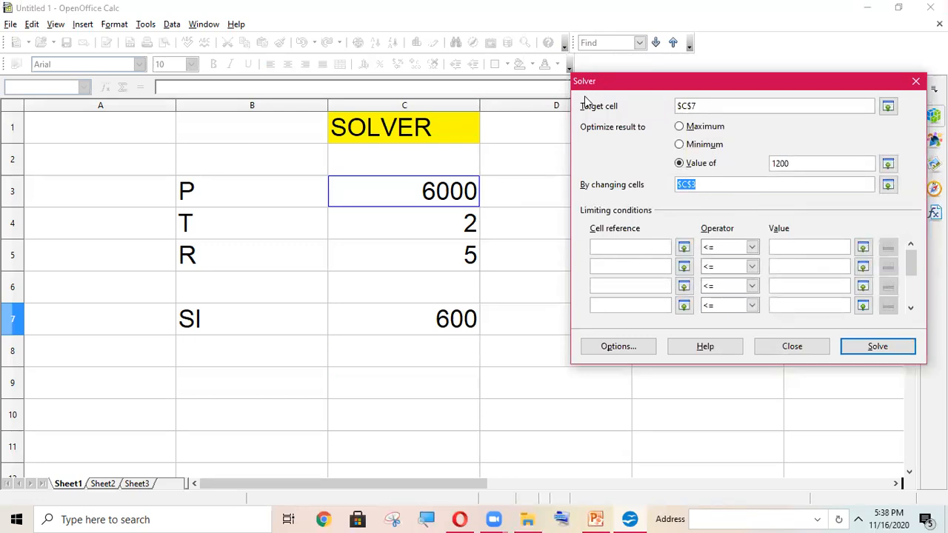
mouse_move(639, 79)
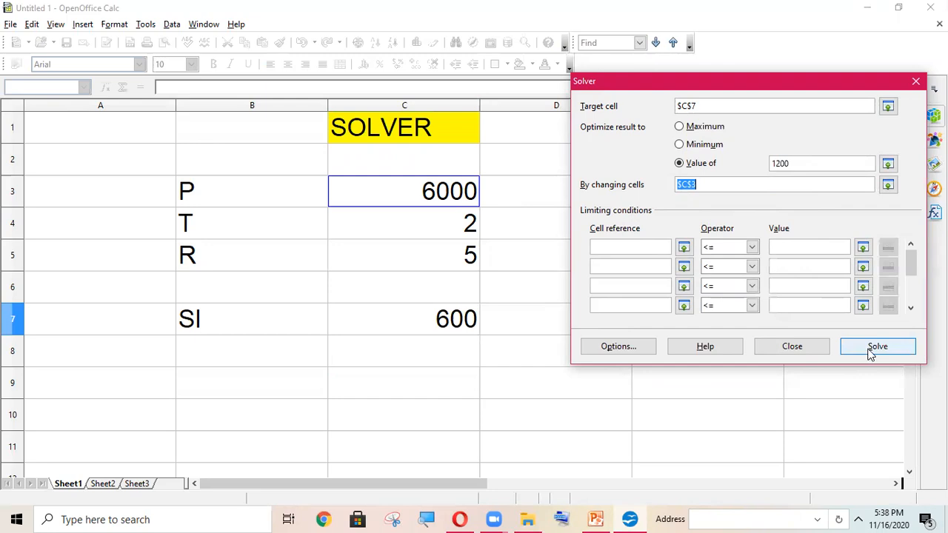
- Solve, restore the previous values (P 6000, SI 600) and close Solver
left_click(877, 346)
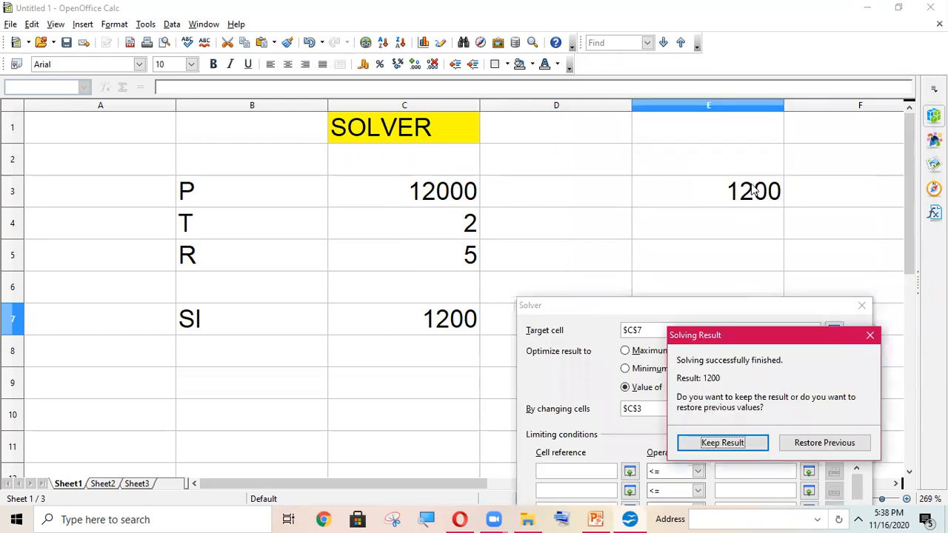
mouse_move(285, 222)
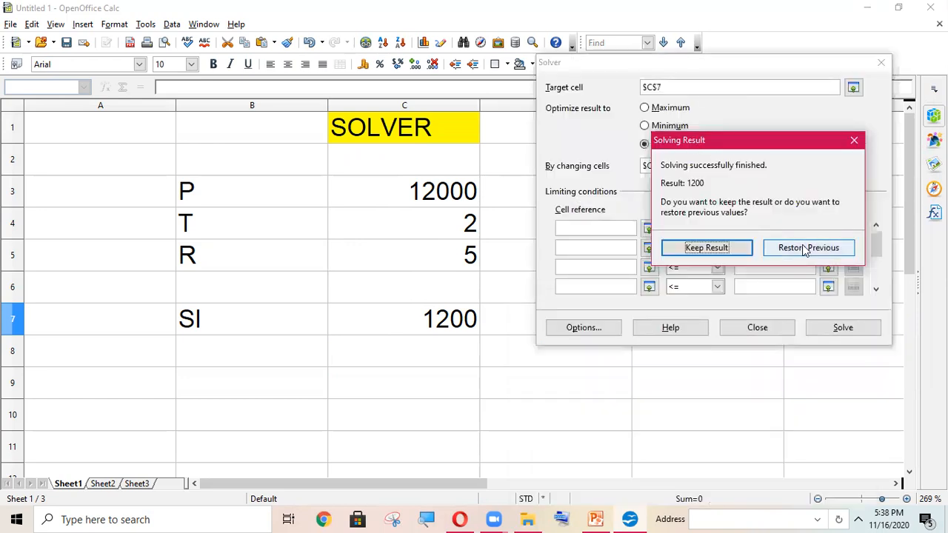
left_click(809, 247)
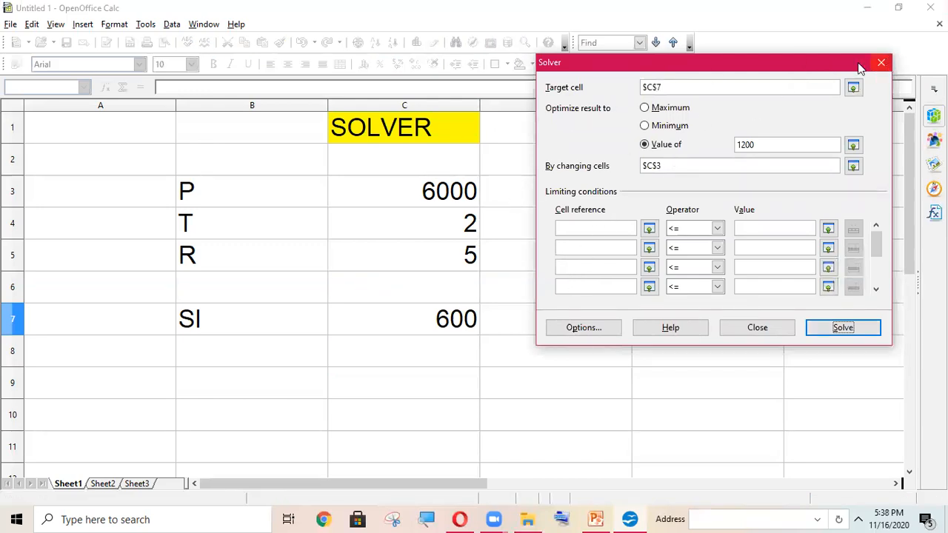
left_click(844, 327)
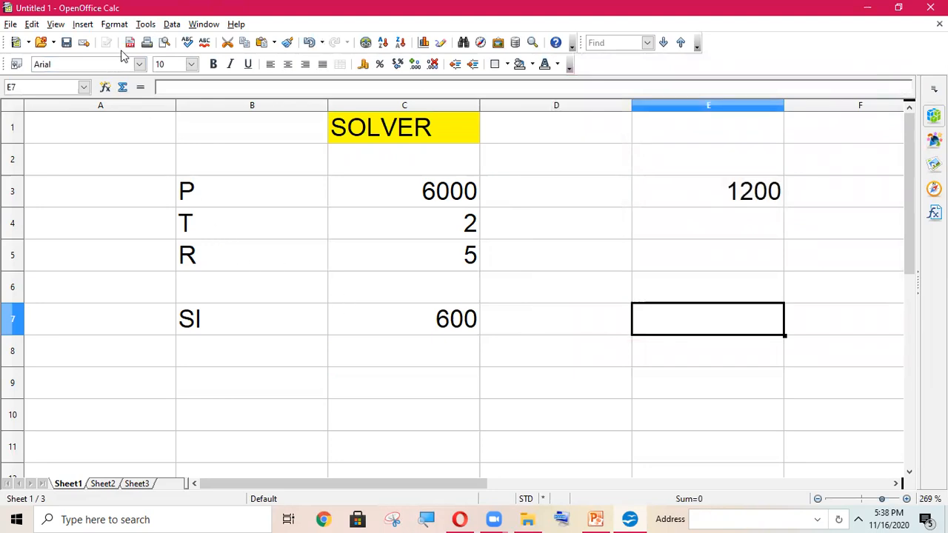
left_click(145, 23)
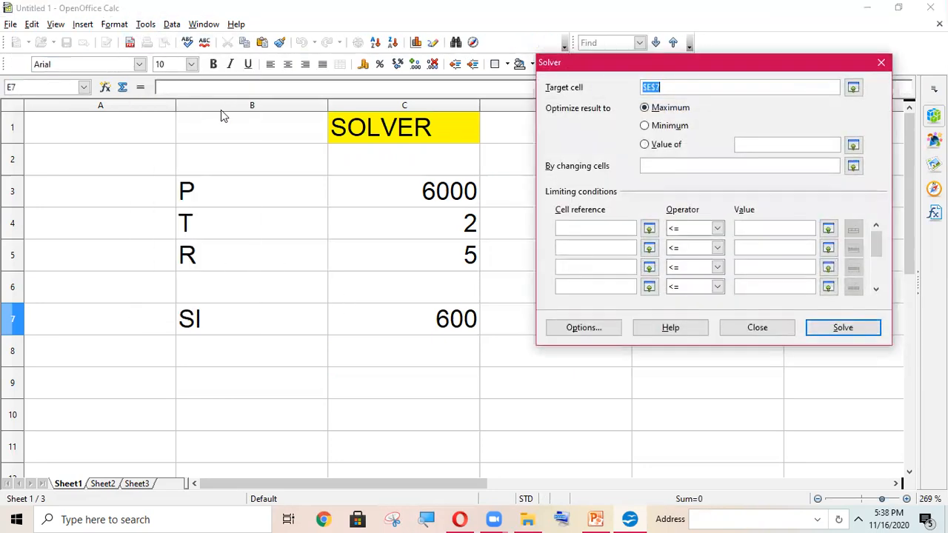
left_click(739, 87)
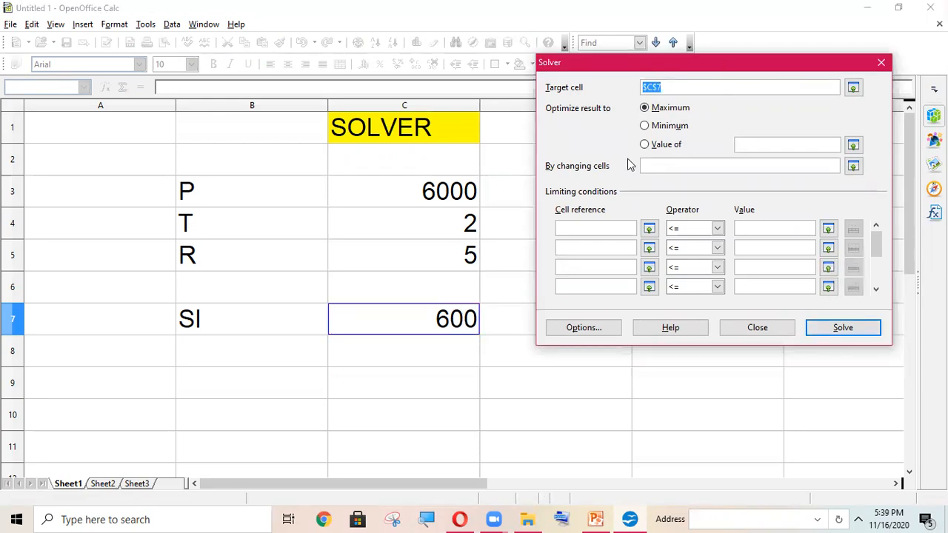
left_click(644, 144)
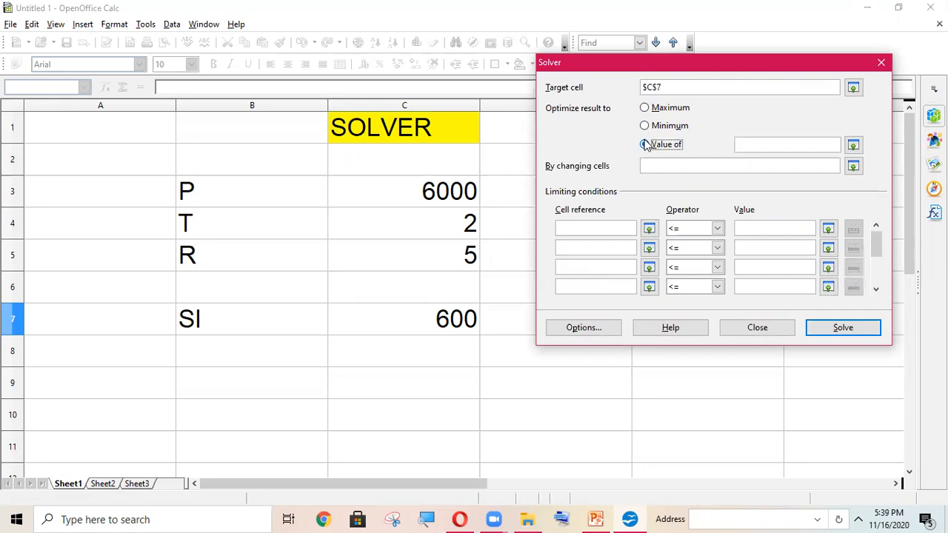
left_click(645, 143)
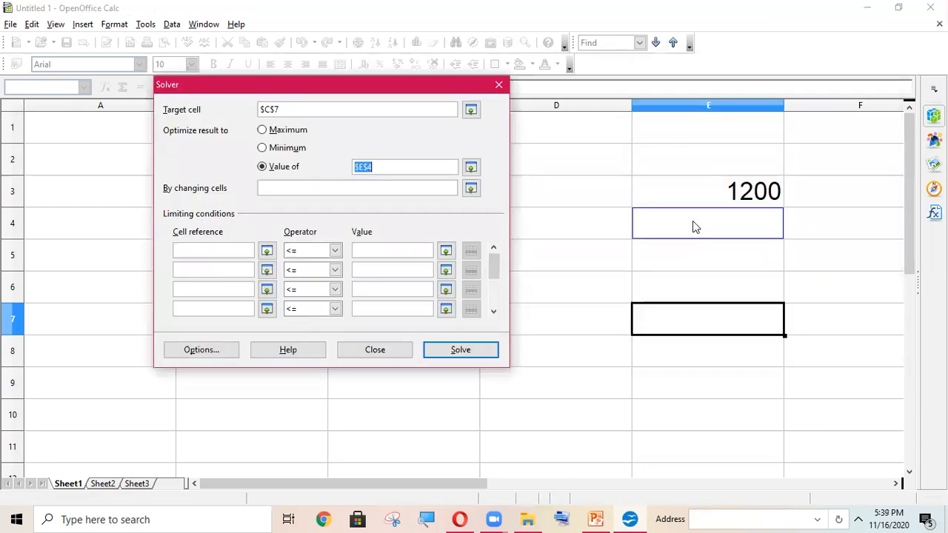
type("10")
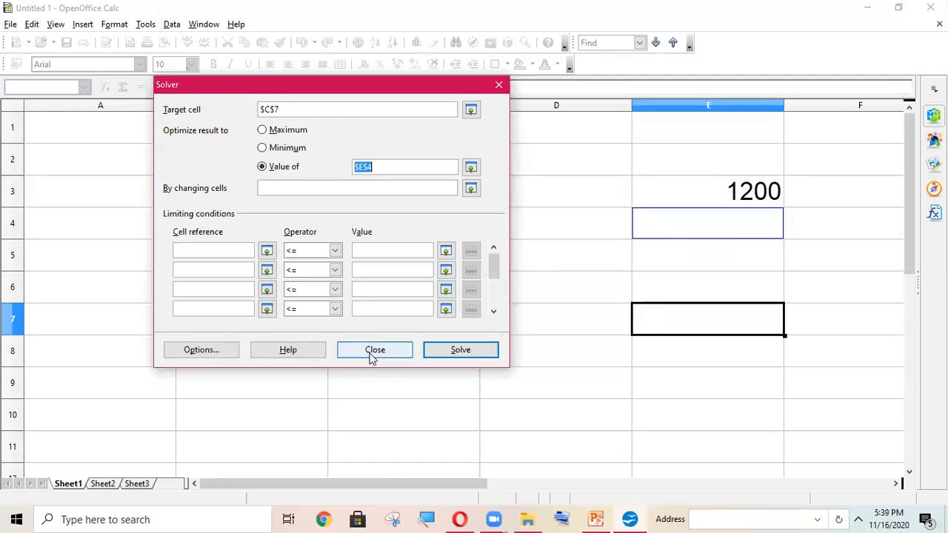
left_click(375, 349)
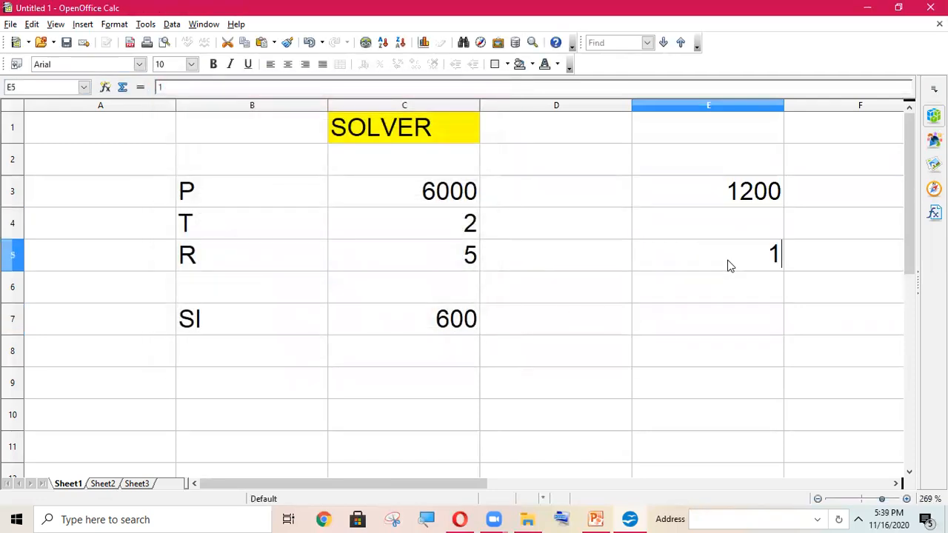
- Enter 1000 in E5 and set Solver to make C7 equal 1000, changing C3:C4
type("000")
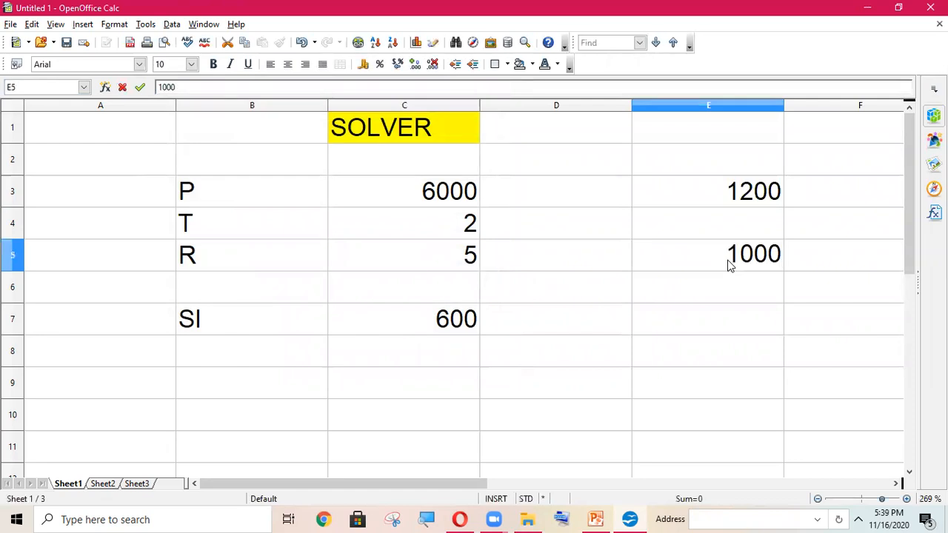
left_click(146, 23)
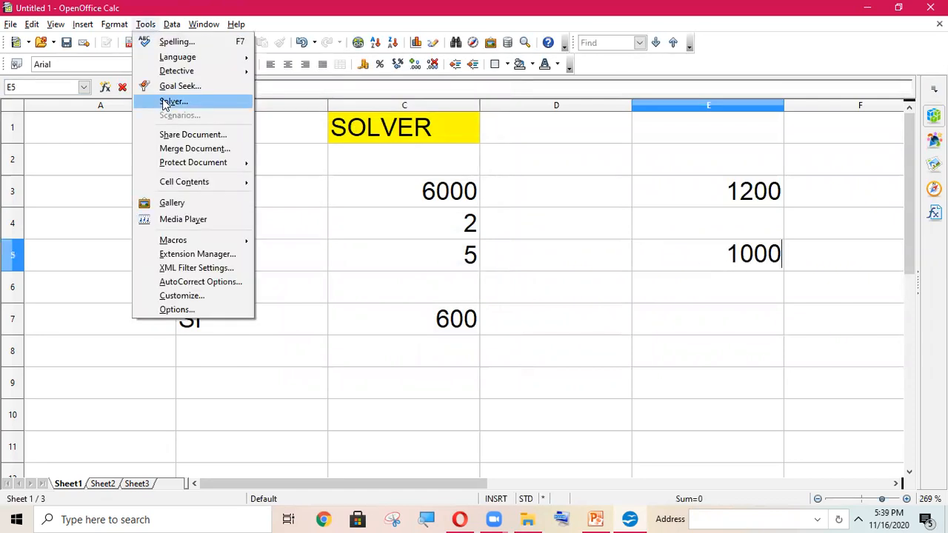
left_click(173, 101)
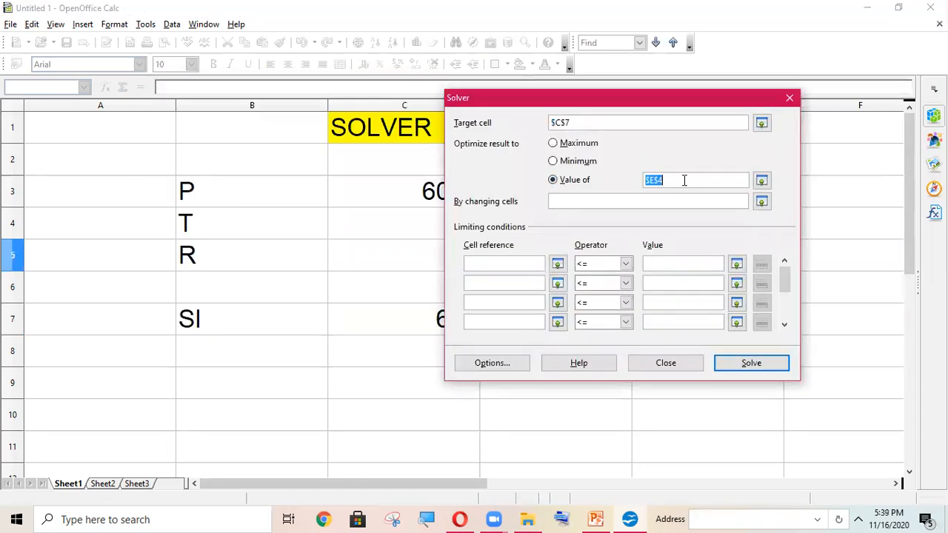
type("1")
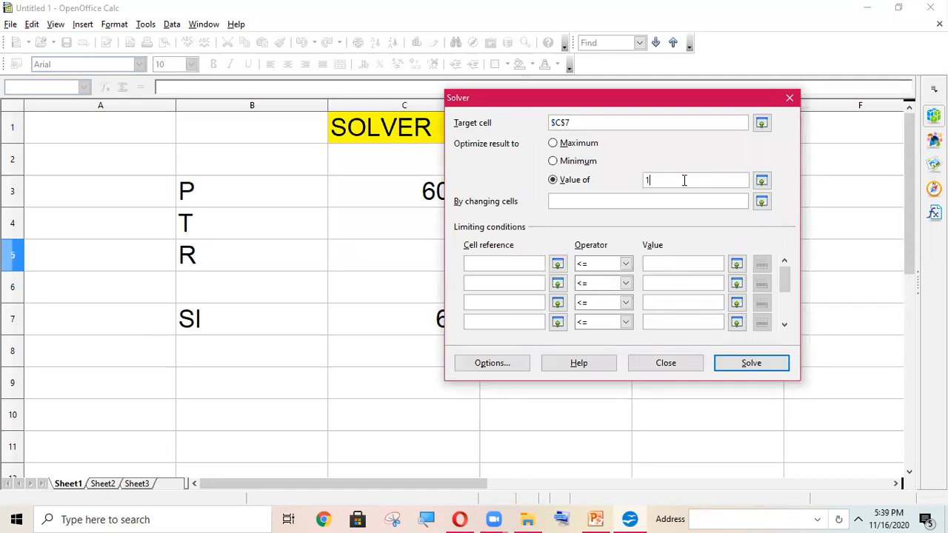
type("000")
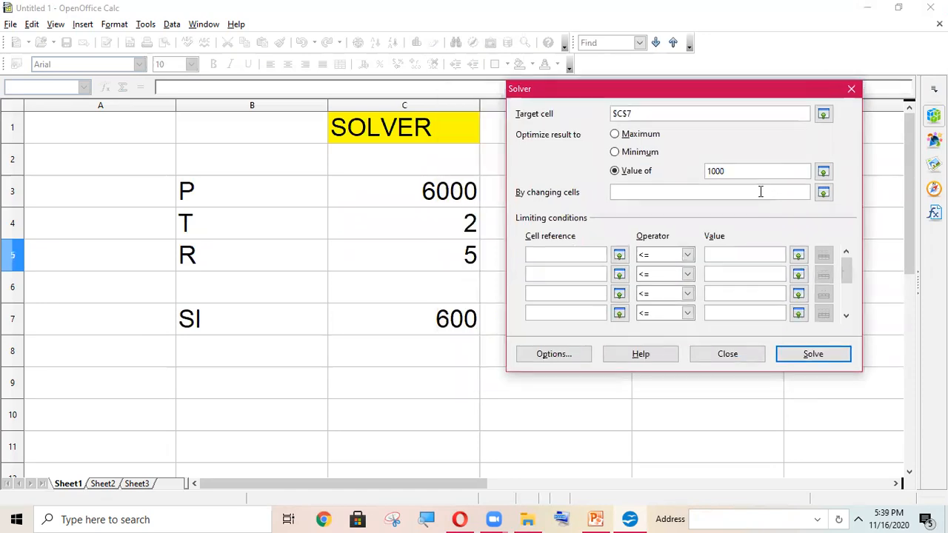
left_click(403, 192)
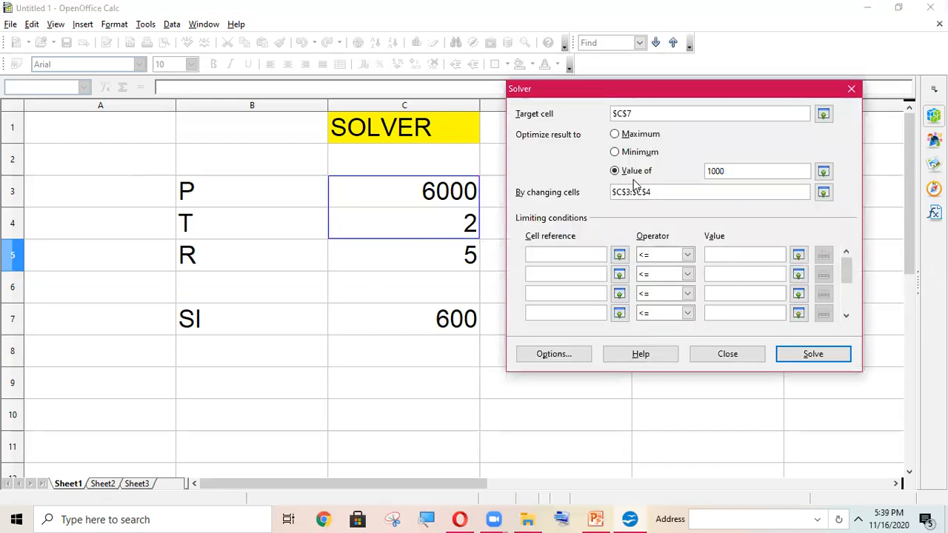
left_click(697, 192)
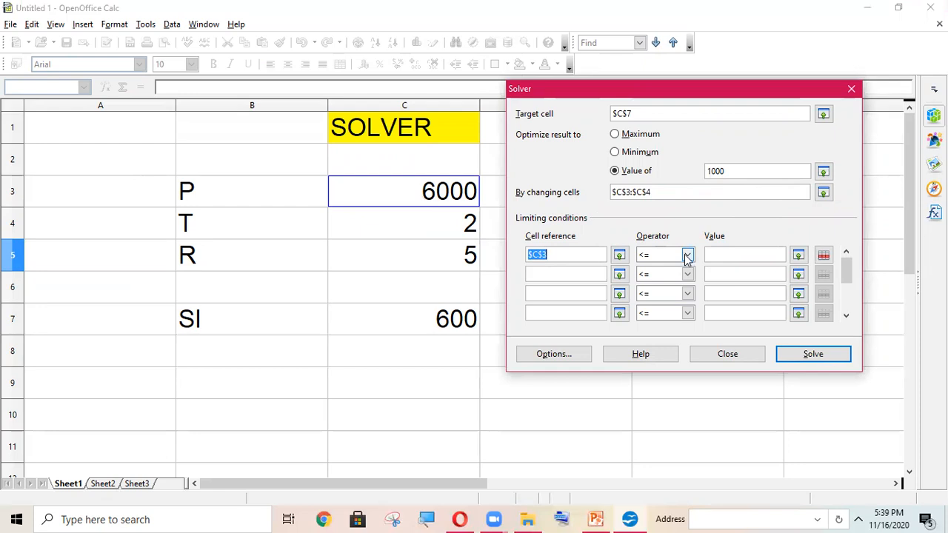
- Add Solver conditions C3 <= 8000, C4 <= 7 and C5 >= 5
left_click(665, 254)
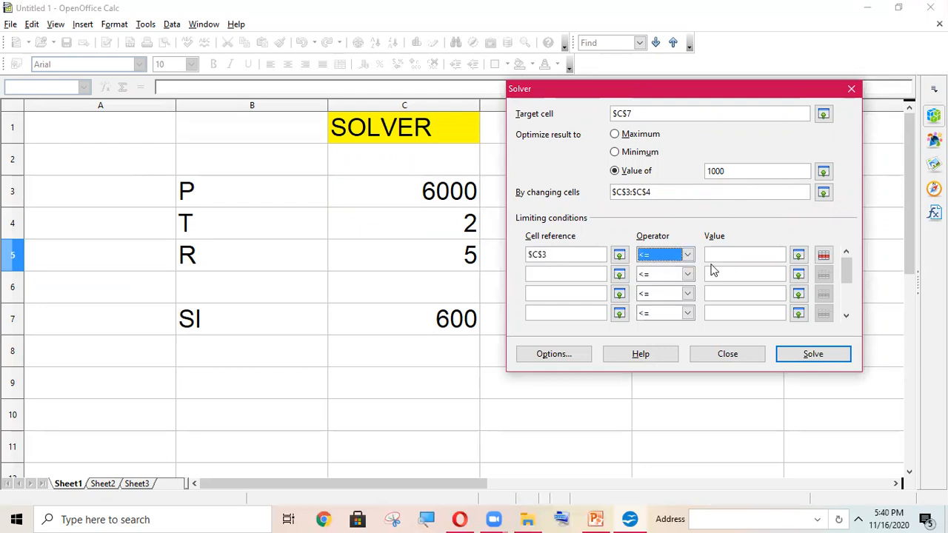
left_click(745, 254)
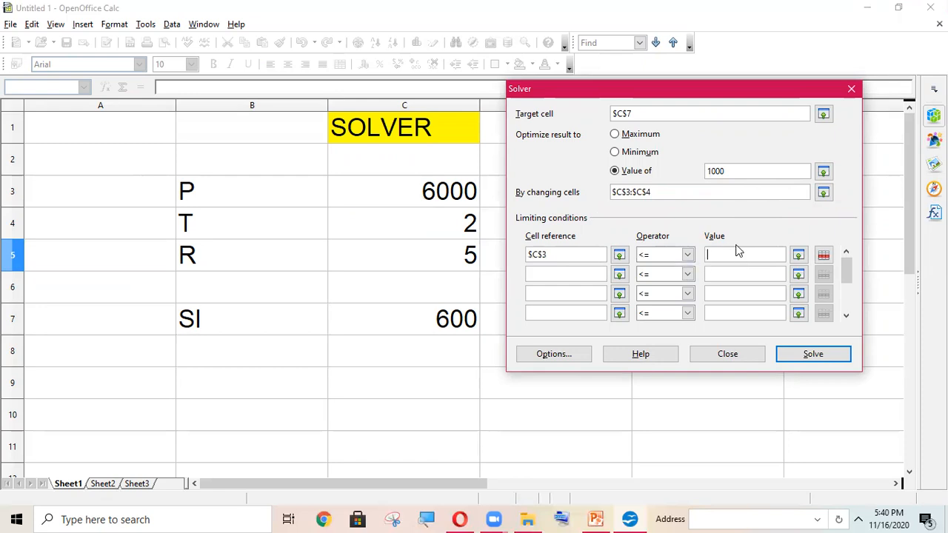
type("8000")
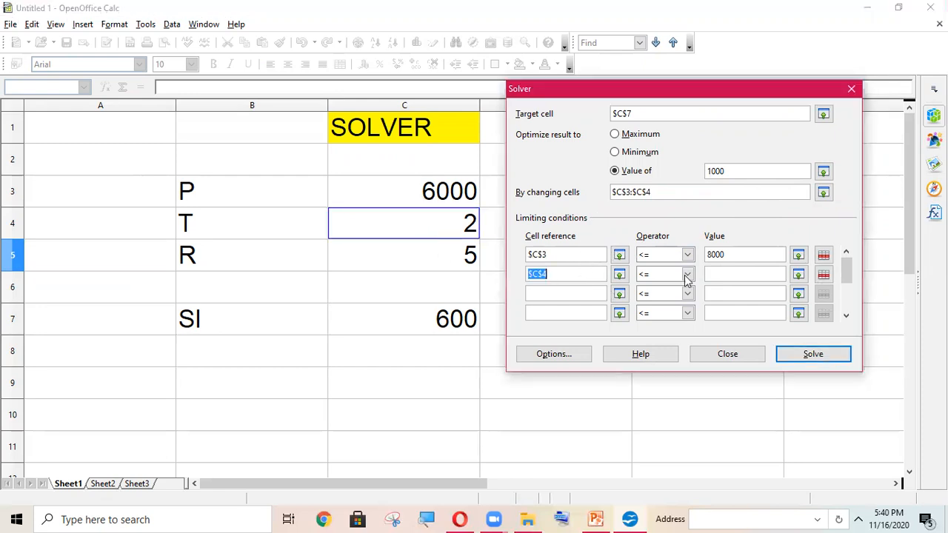
left_click(687, 275)
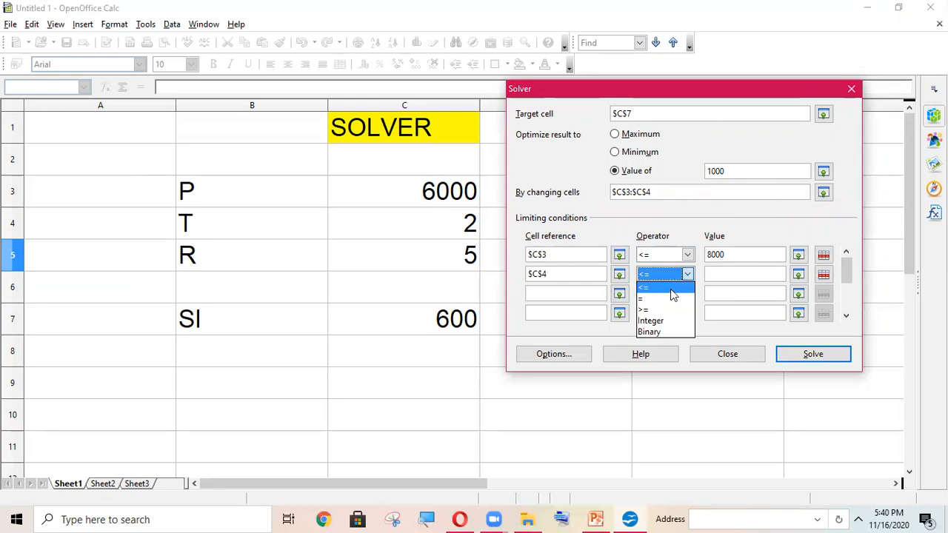
left_click(644, 287)
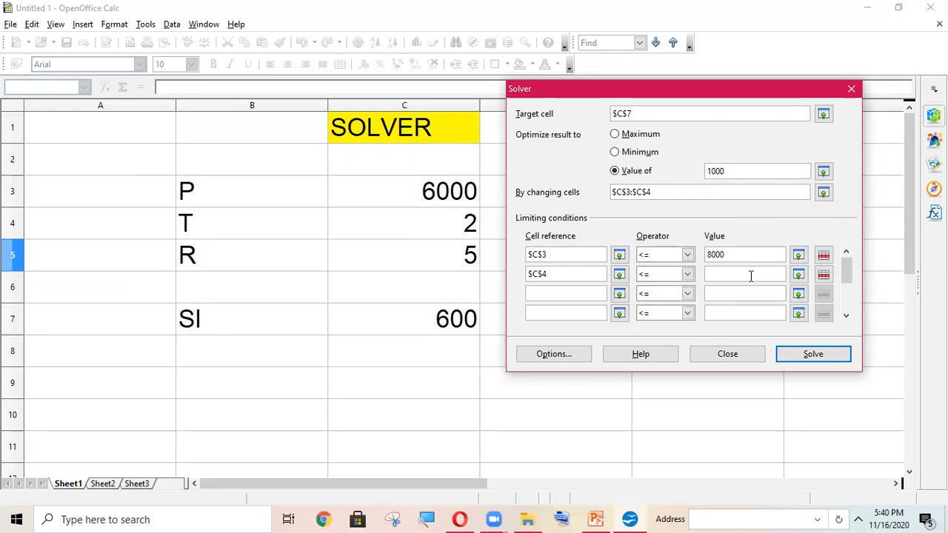
type("7")
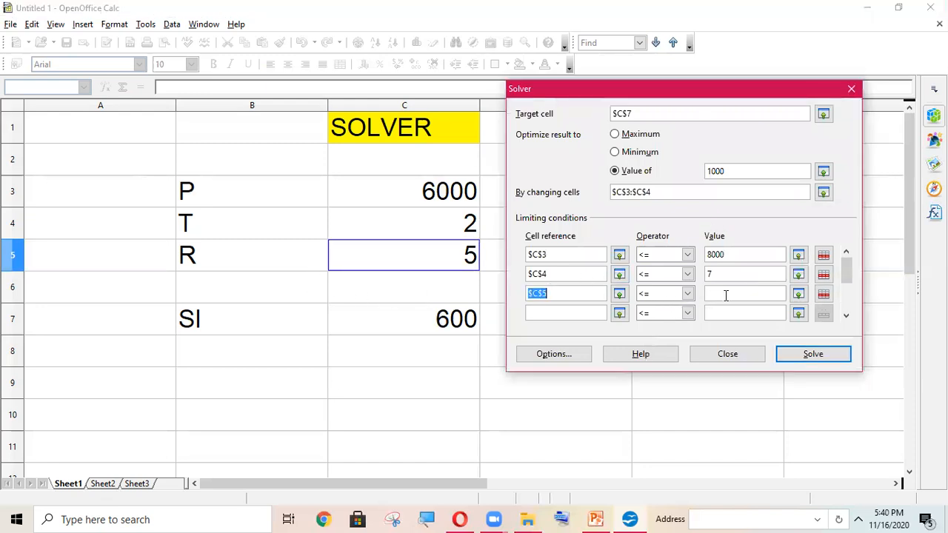
left_click(686, 294)
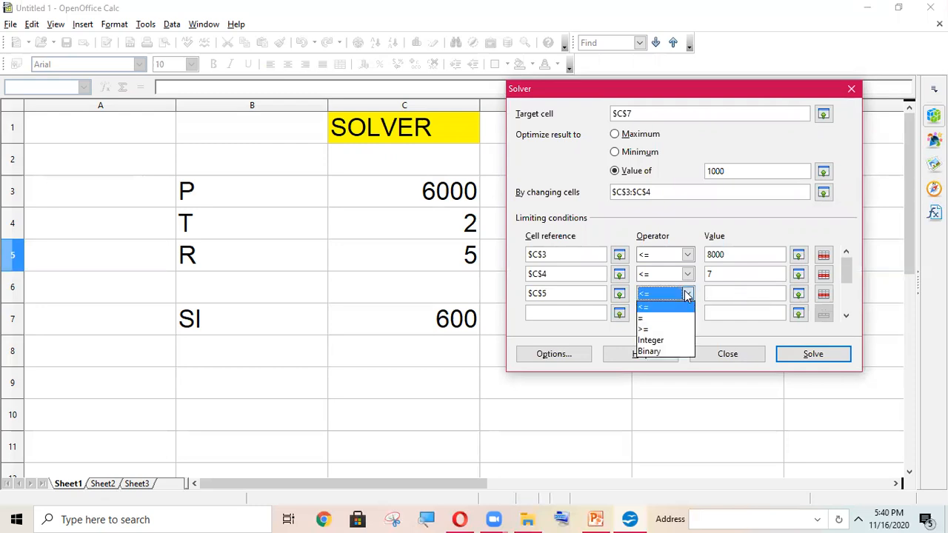
mouse_move(663, 330)
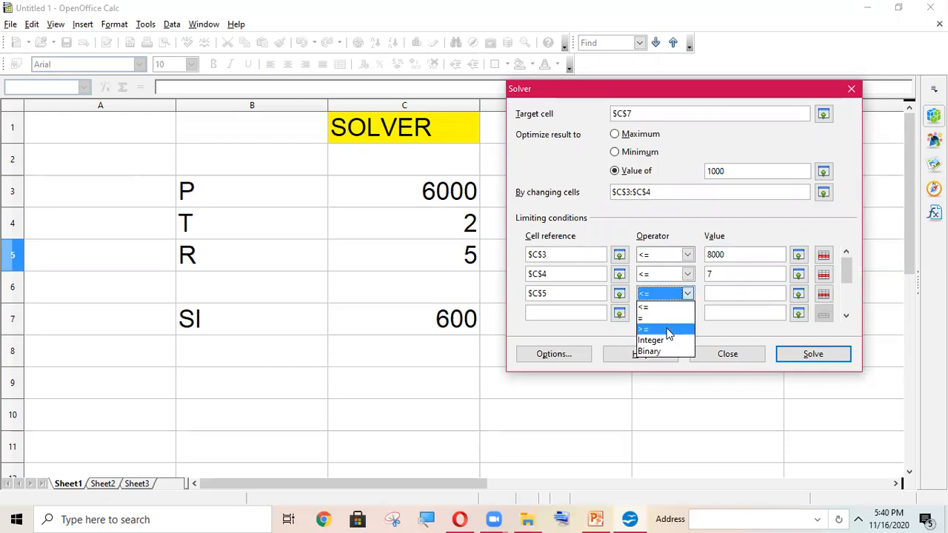
left_click(663, 329)
type("5")
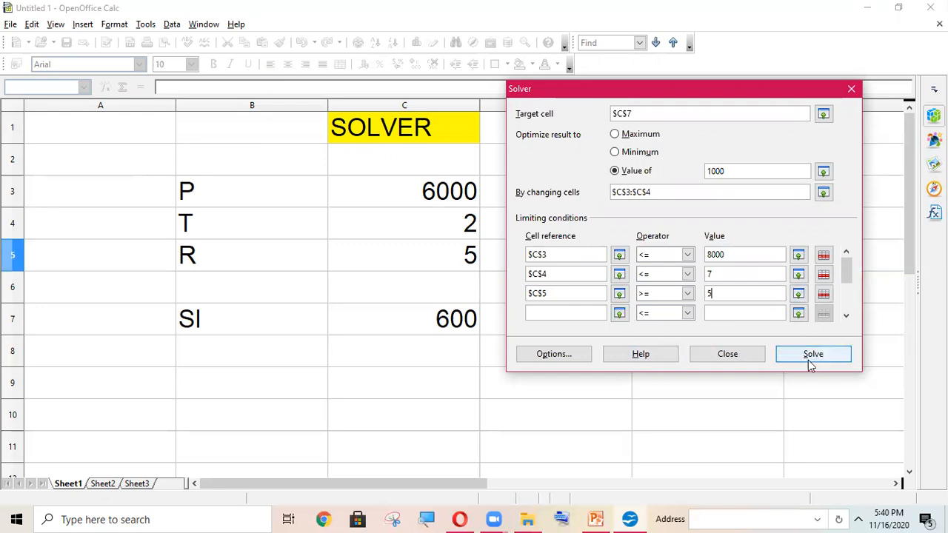
- Solve with the three conditions, reaching SI 2800 with P 8000 and T 7
left_click(812, 354)
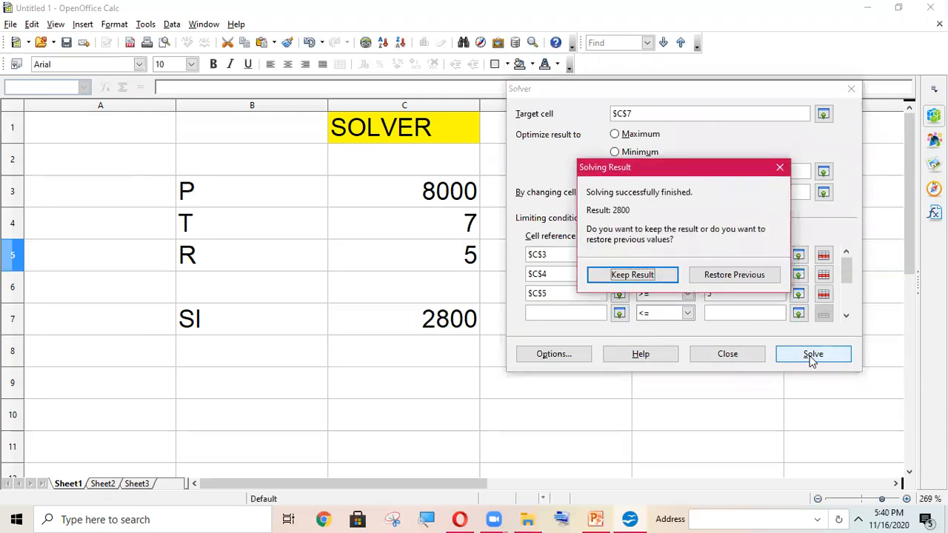
left_click(813, 353)
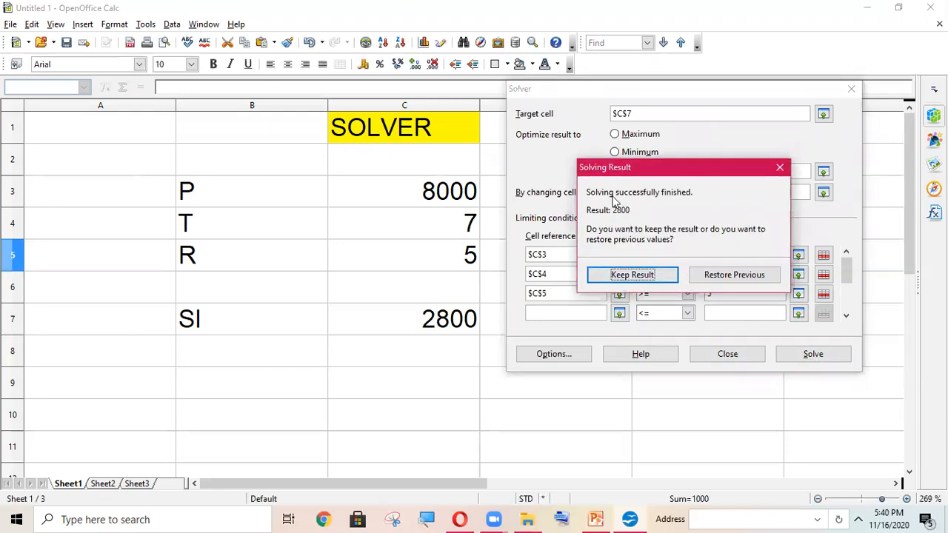
mouse_move(455, 194)
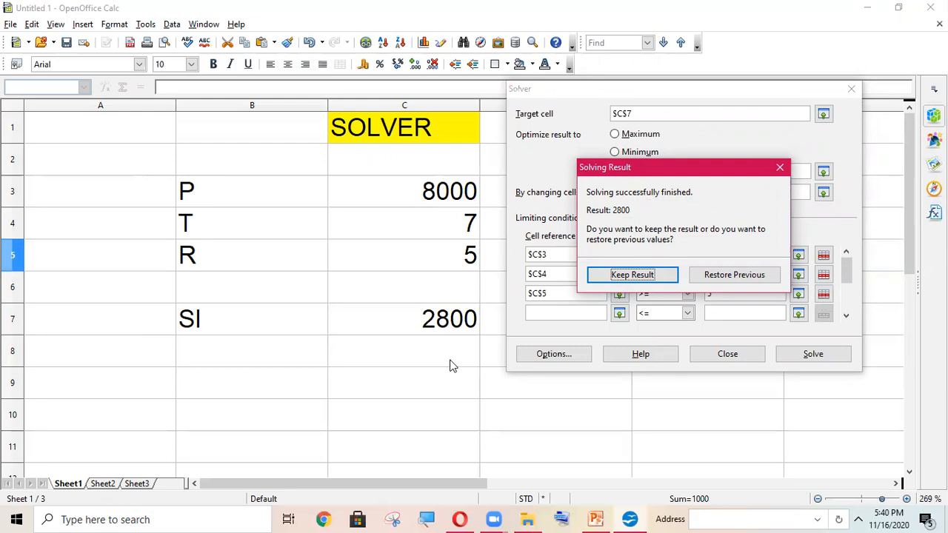
mouse_move(476, 321)
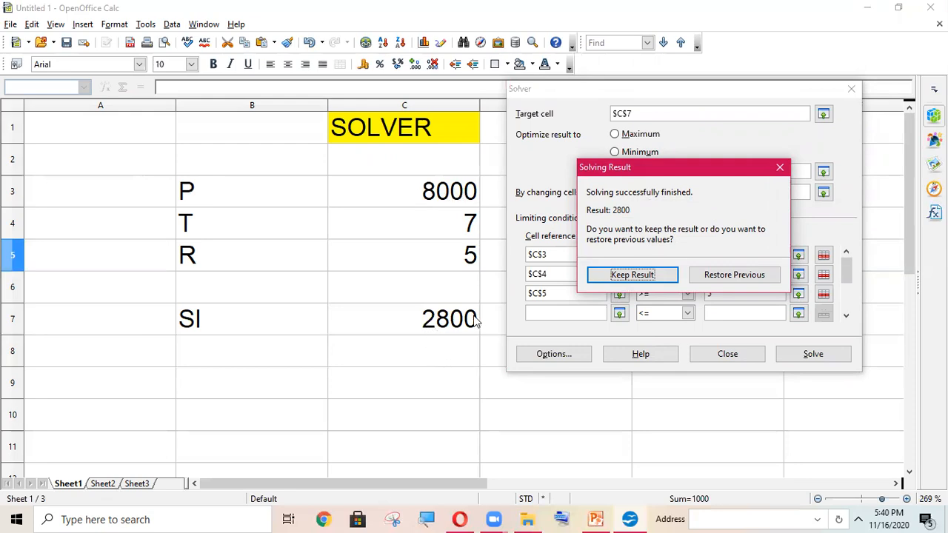
mouse_move(432, 335)
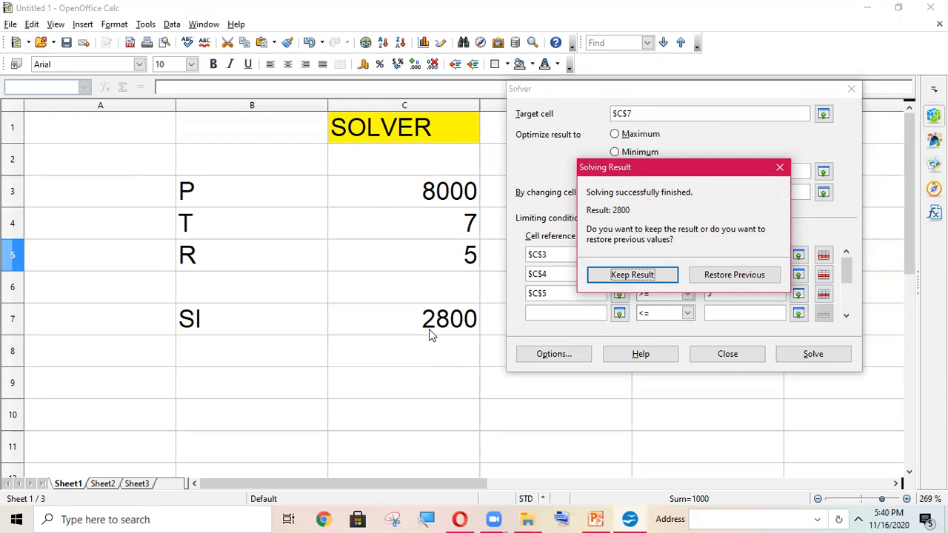
mouse_move(447, 326)
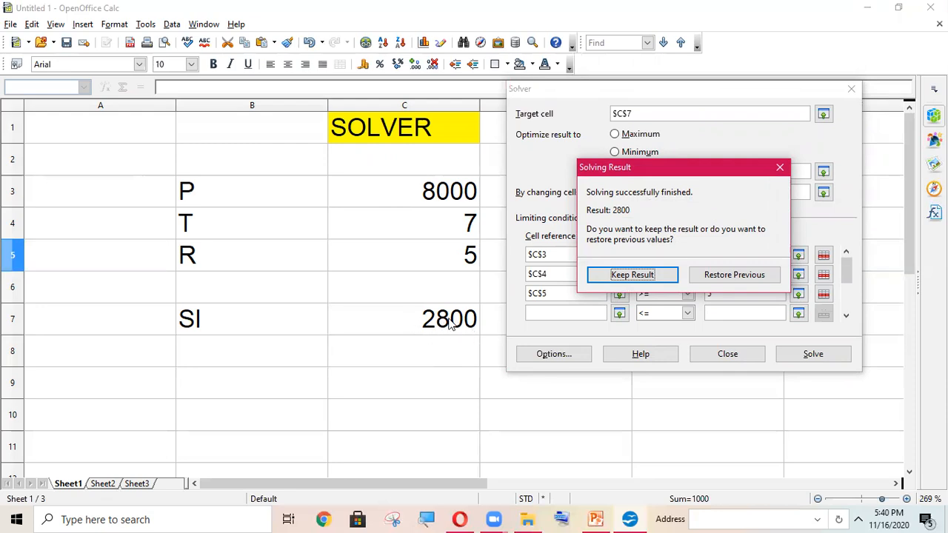
mouse_move(437, 215)
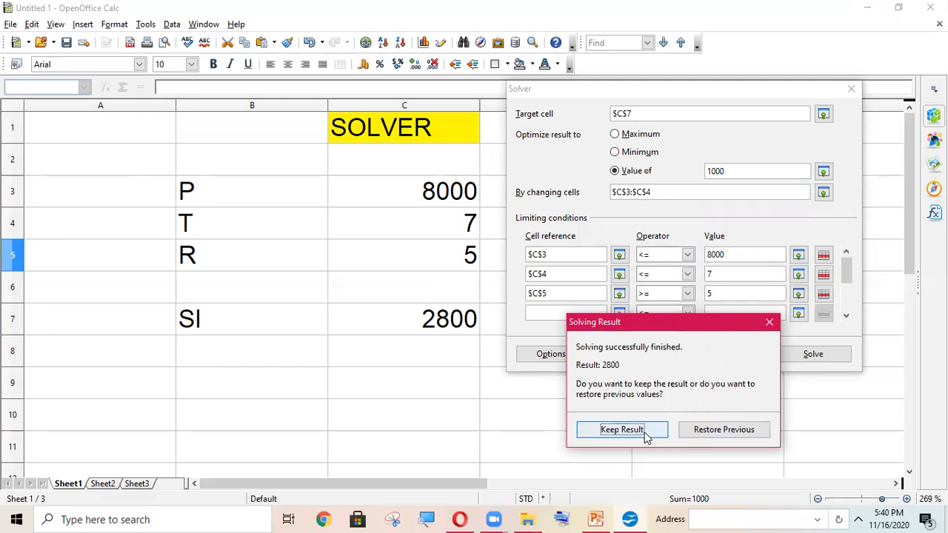
mouse_move(704, 430)
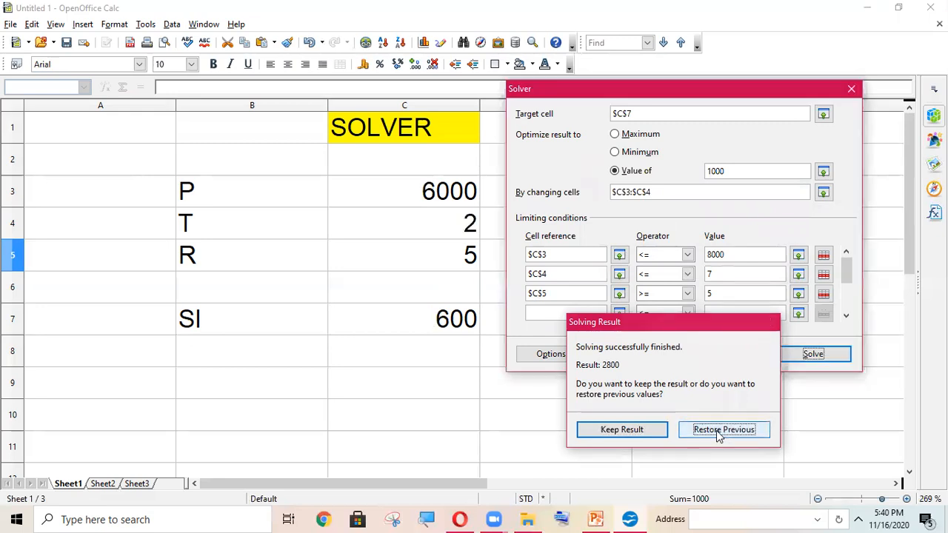
- Restore values, fix P = 6000, re-solve, then check T 7 and SI 2100
left_click(724, 430)
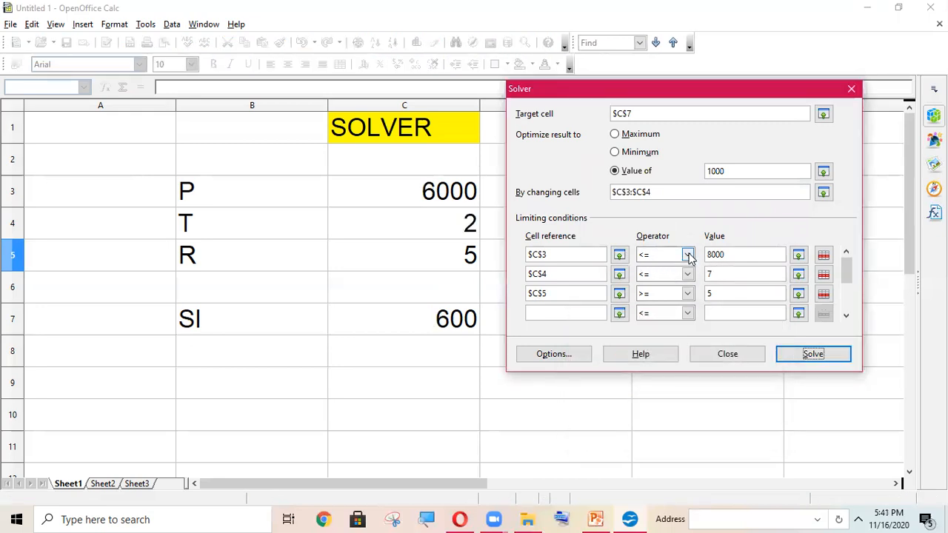
left_click(686, 254)
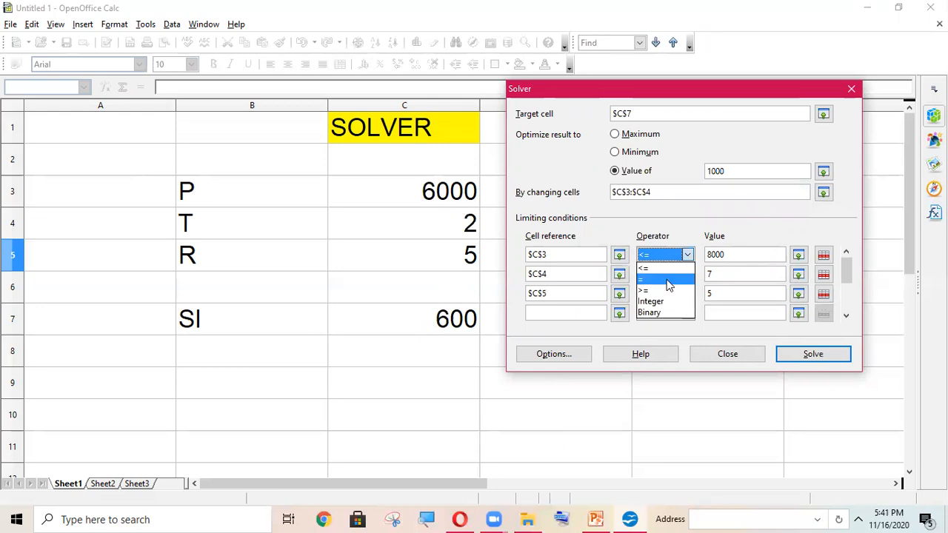
left_click(648, 268)
type("6000")
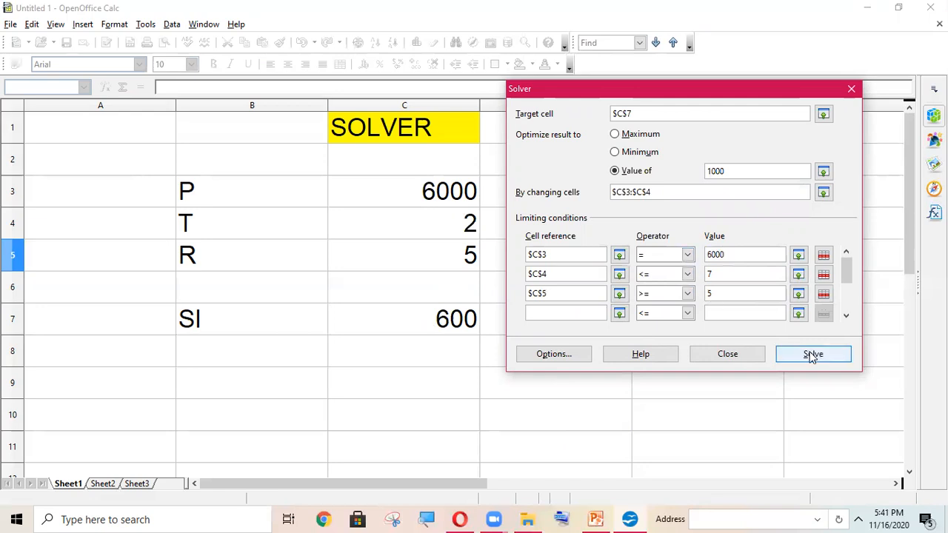
left_click(813, 354)
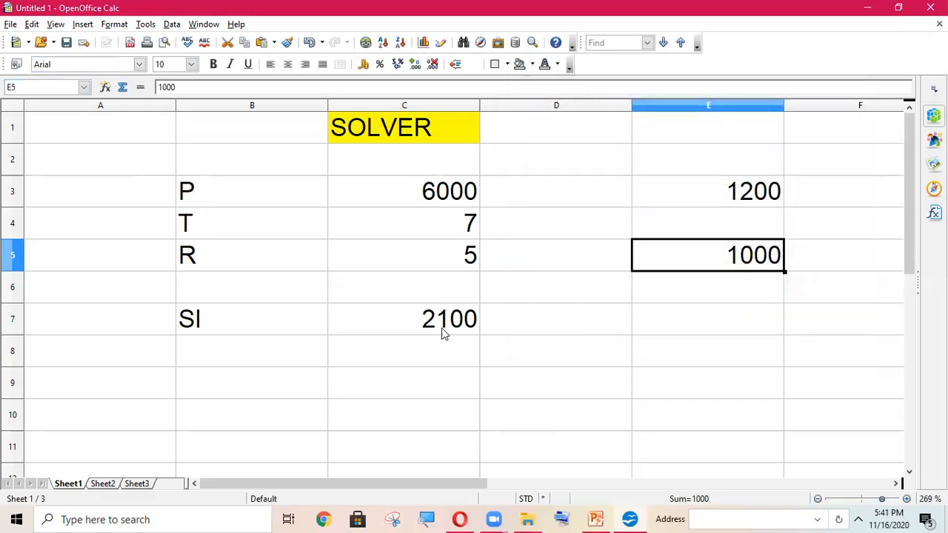
mouse_move(540, 299)
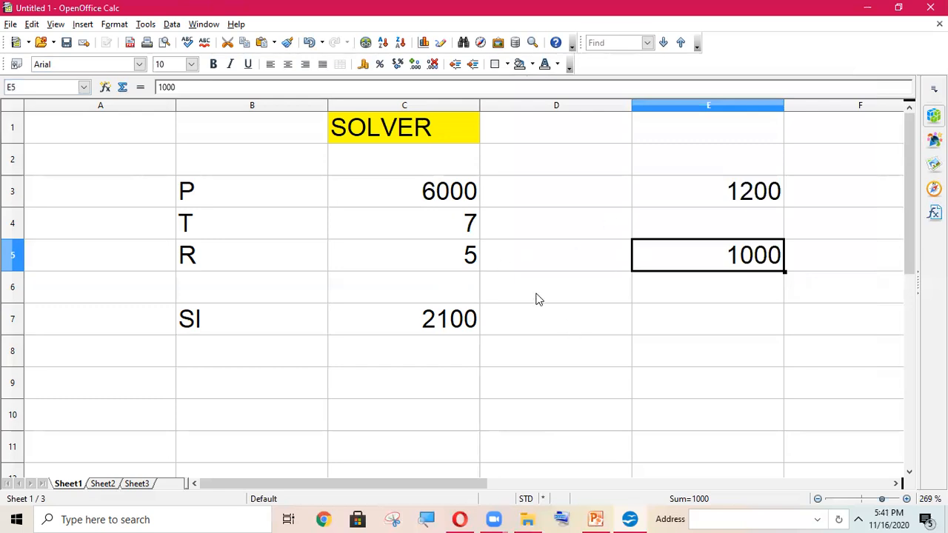
mouse_move(429, 167)
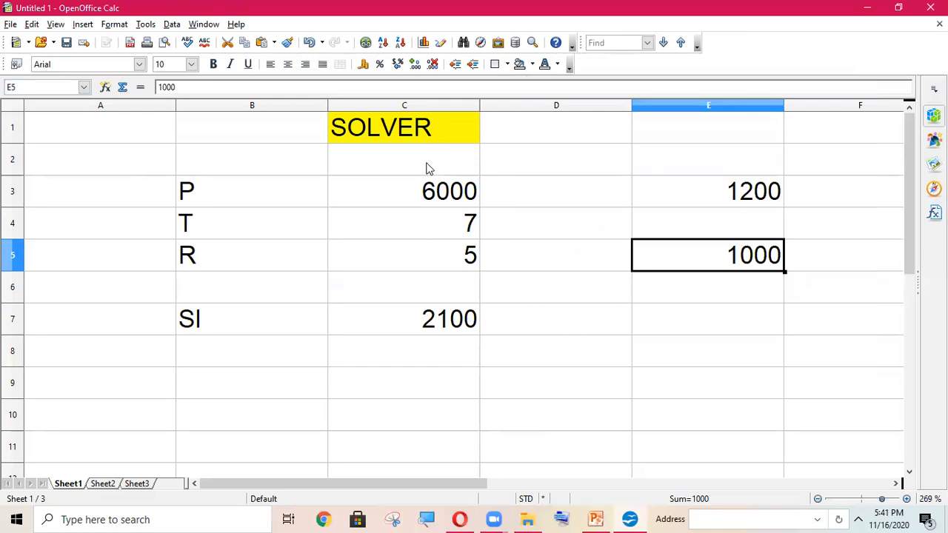
mouse_move(393, 200)
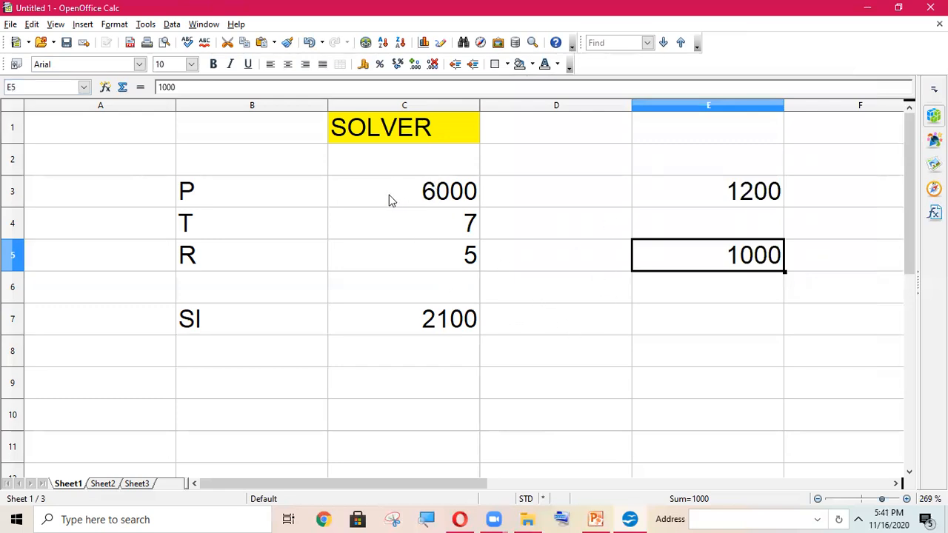
mouse_move(385, 231)
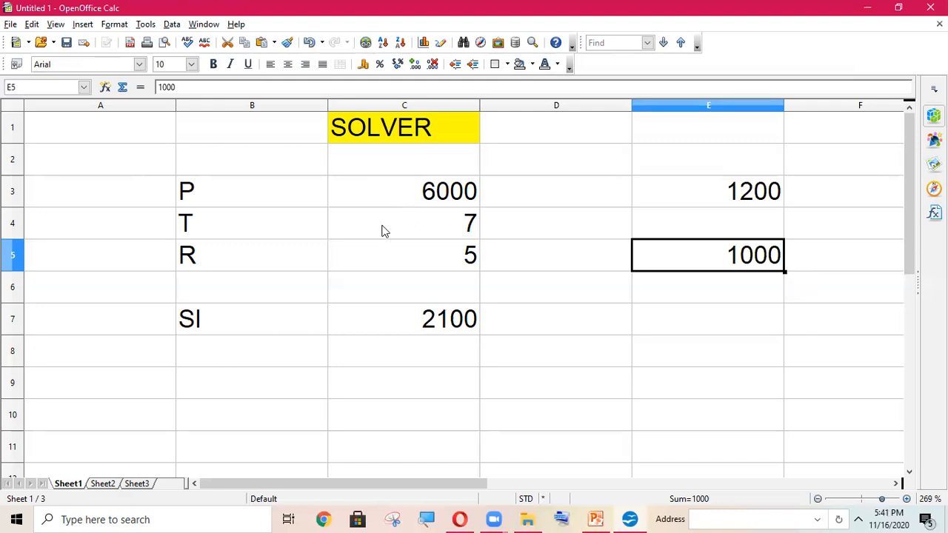
left_click(403, 223)
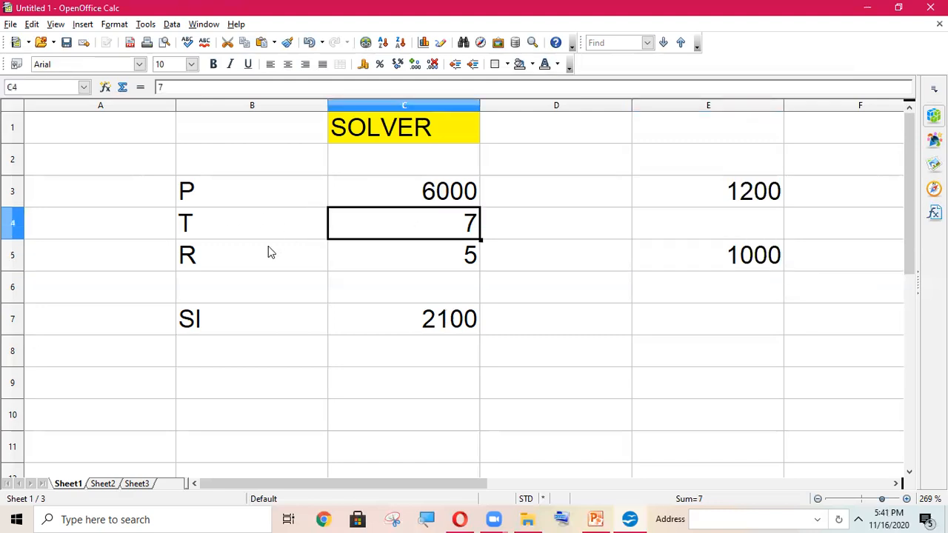
left_click(404, 319)
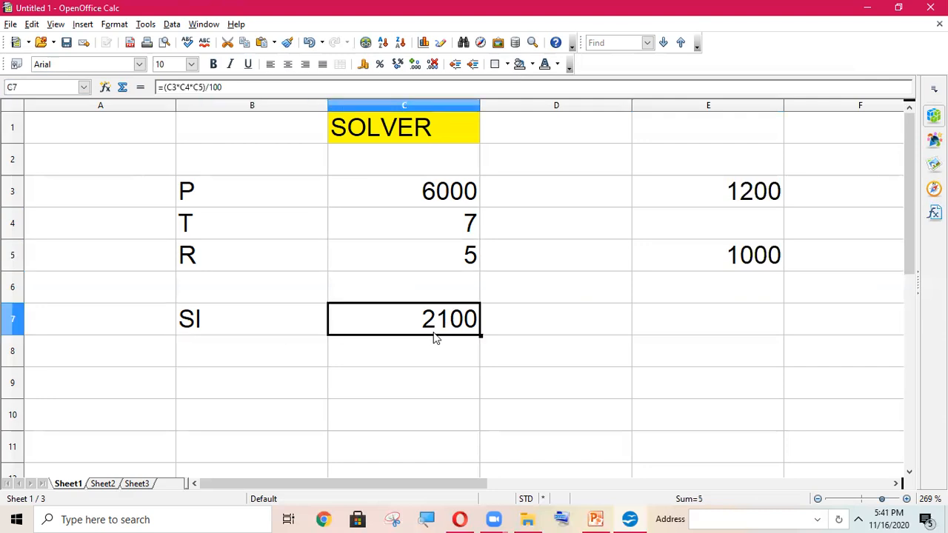